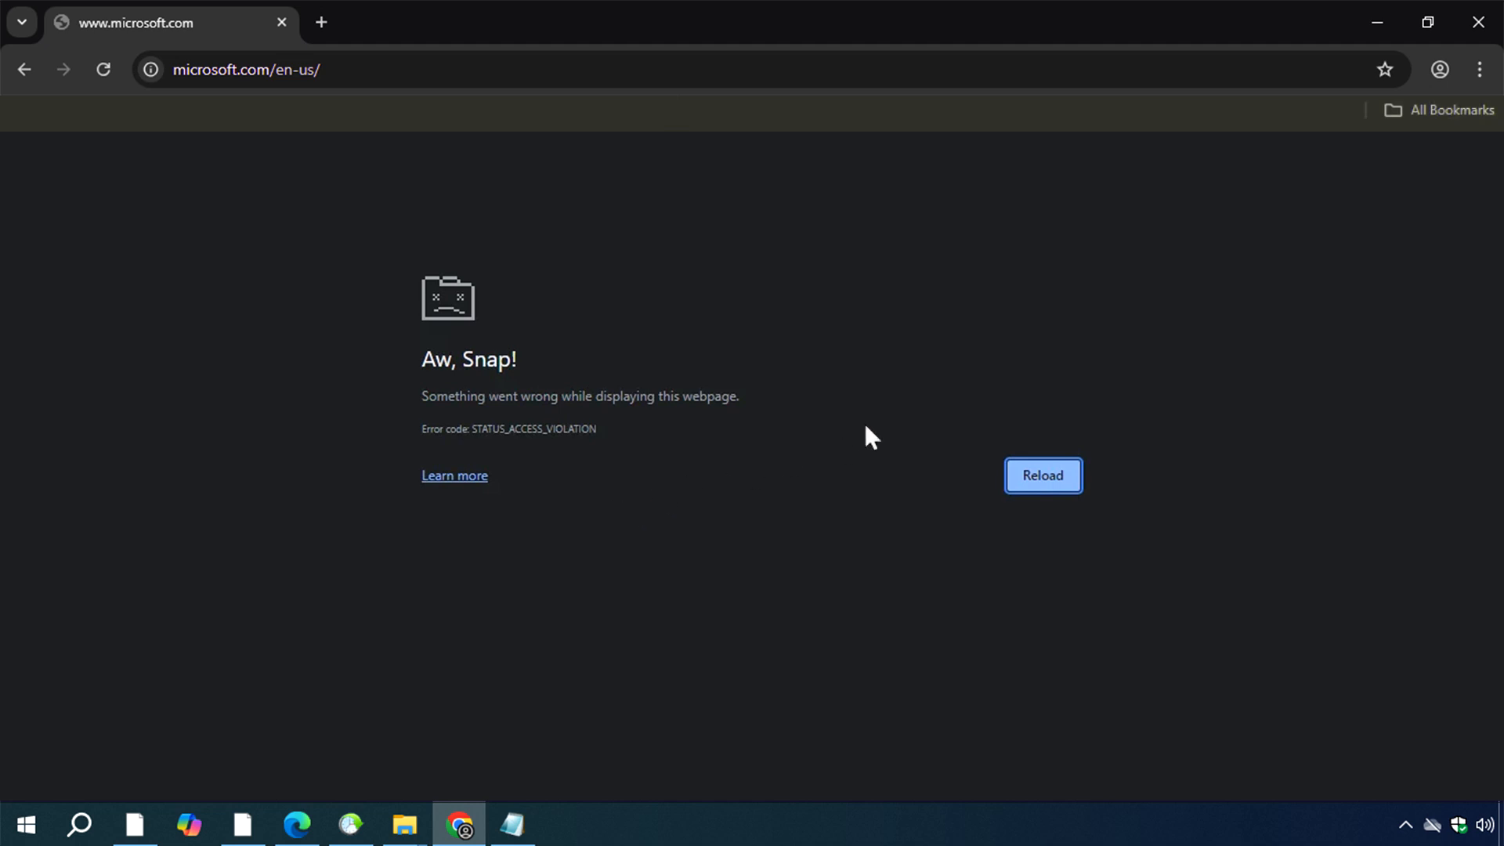
pyautogui.moveTo(933, 619)
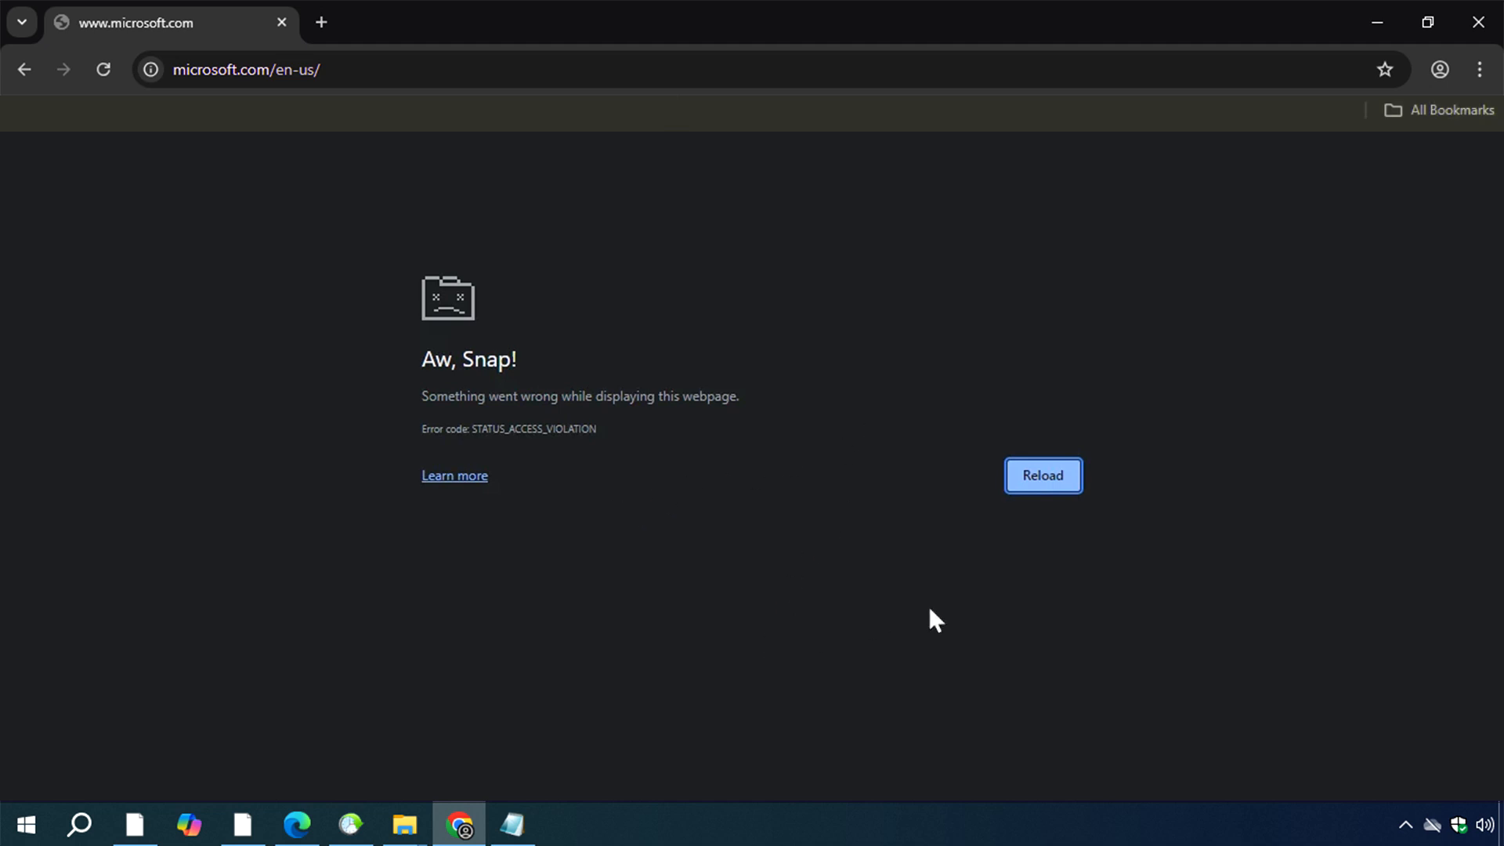
pyautogui.moveTo(1265, 571)
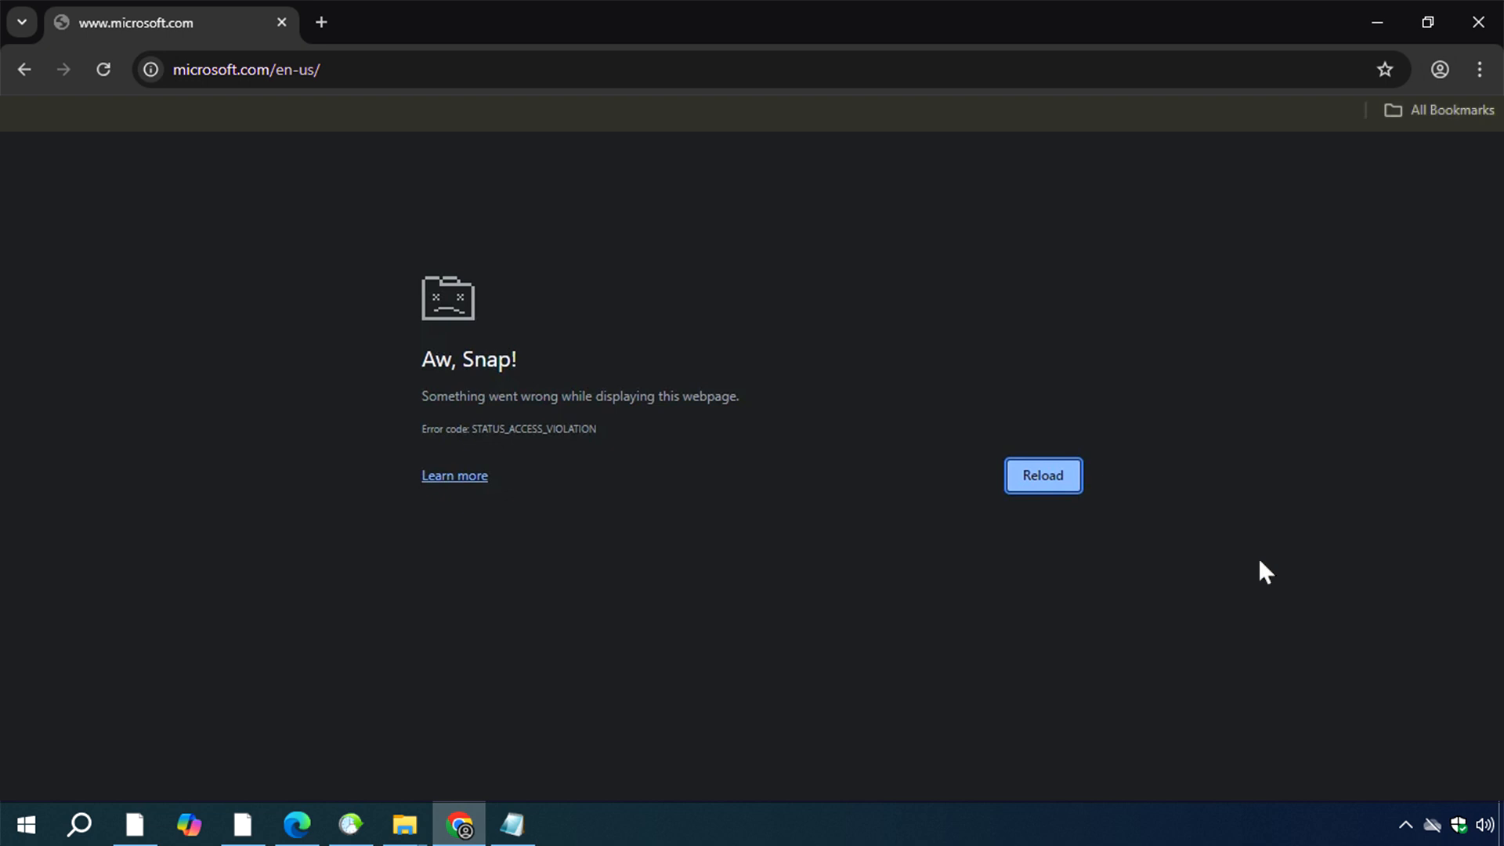
pyautogui.moveTo(1309, 448)
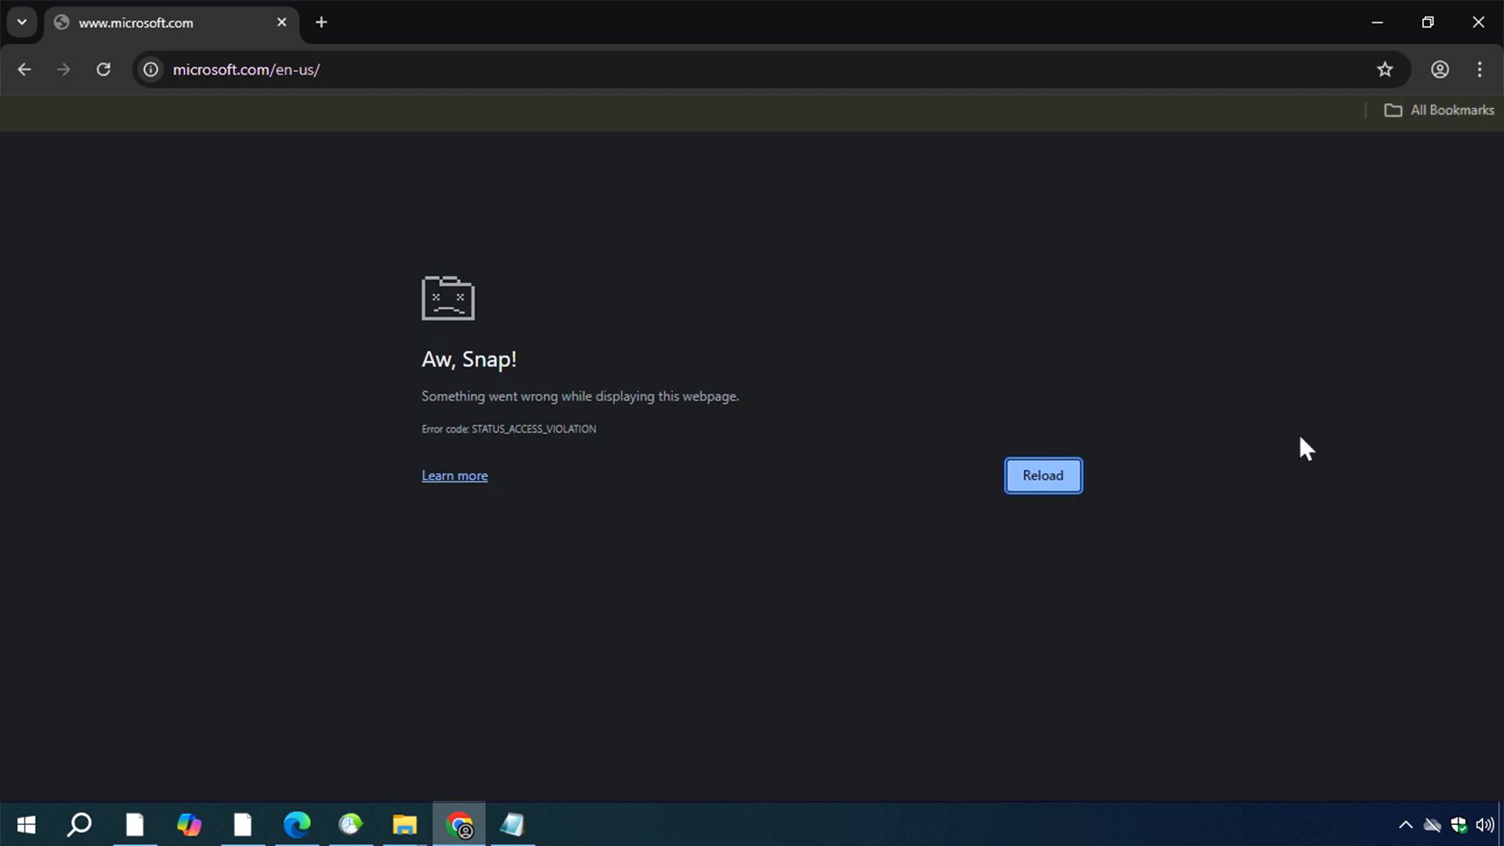
# Leave the crashed Chrome 'Aw, Snap!' page and open the Start menu
pyautogui.click(25, 823)
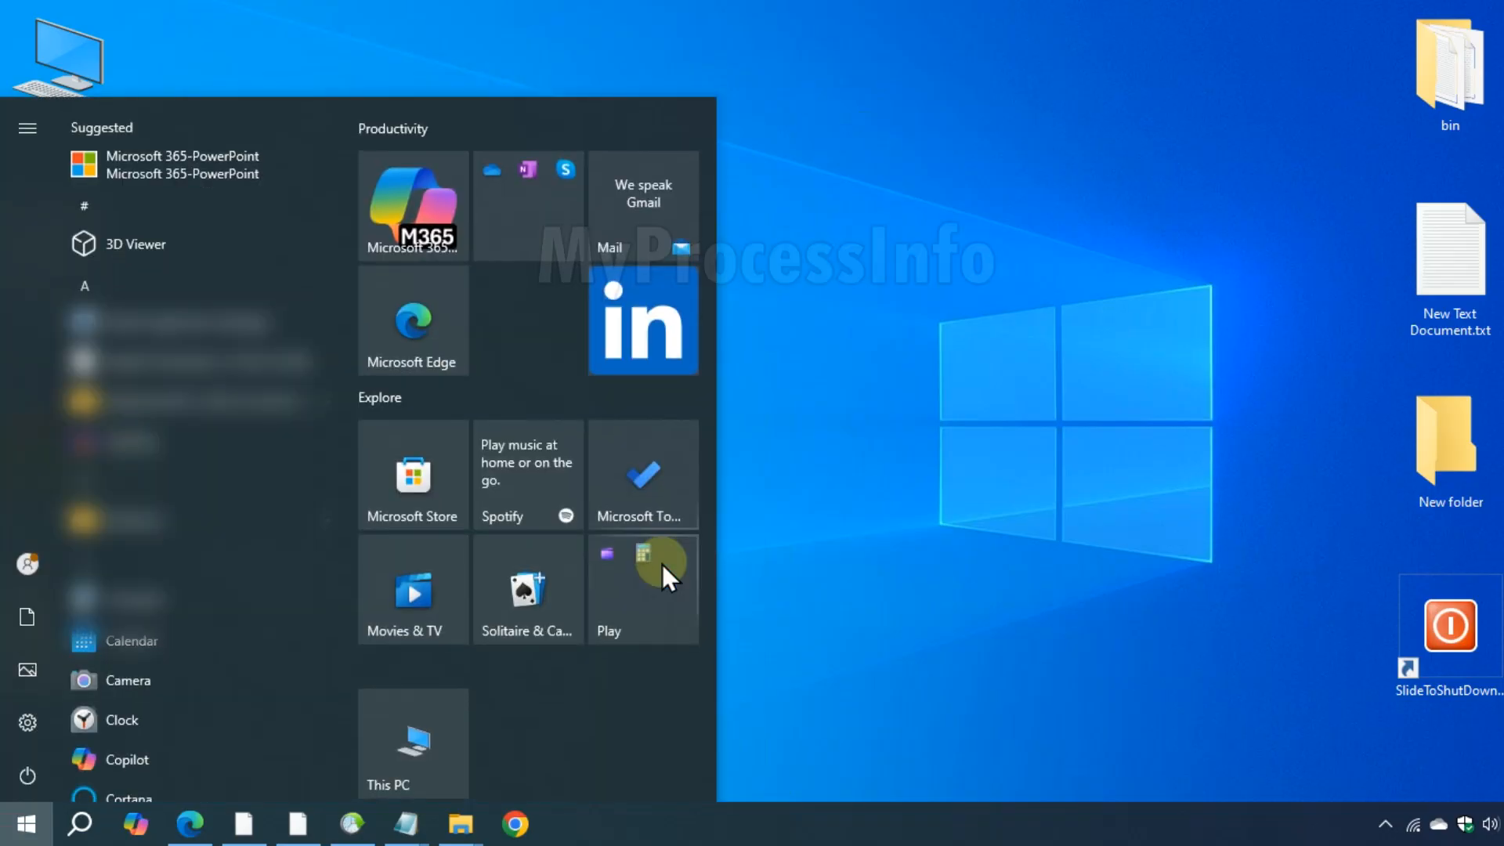
# Search the Start menu for DISK to find Disk Cleanup
pyautogui.write('DISK')
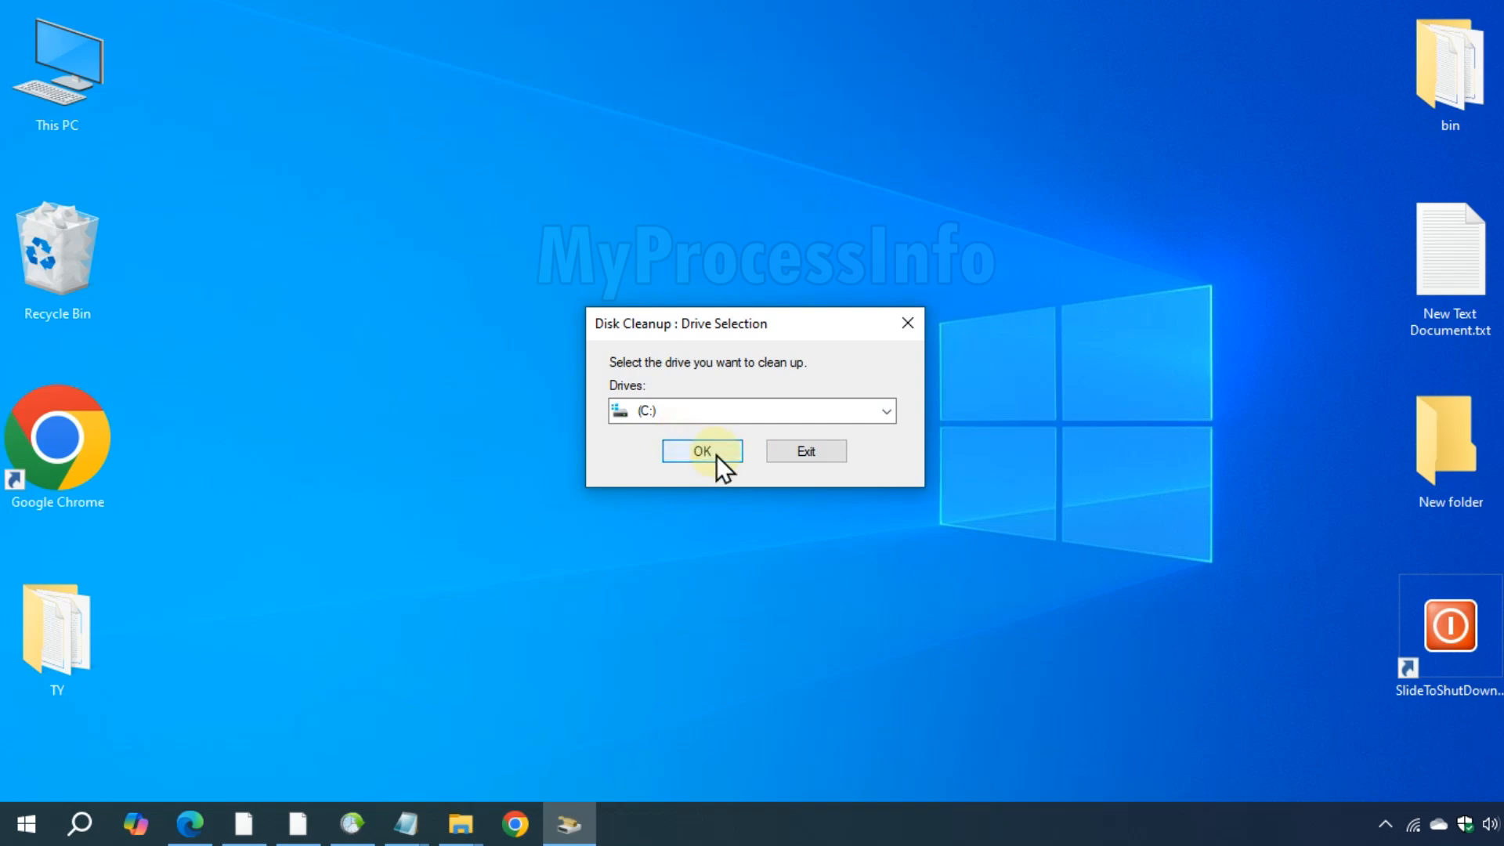
# Clean drive C: with Temporary files and Recycle Bin ticked, permanently deleting about 4.61 GB
pyautogui.click(702, 452)
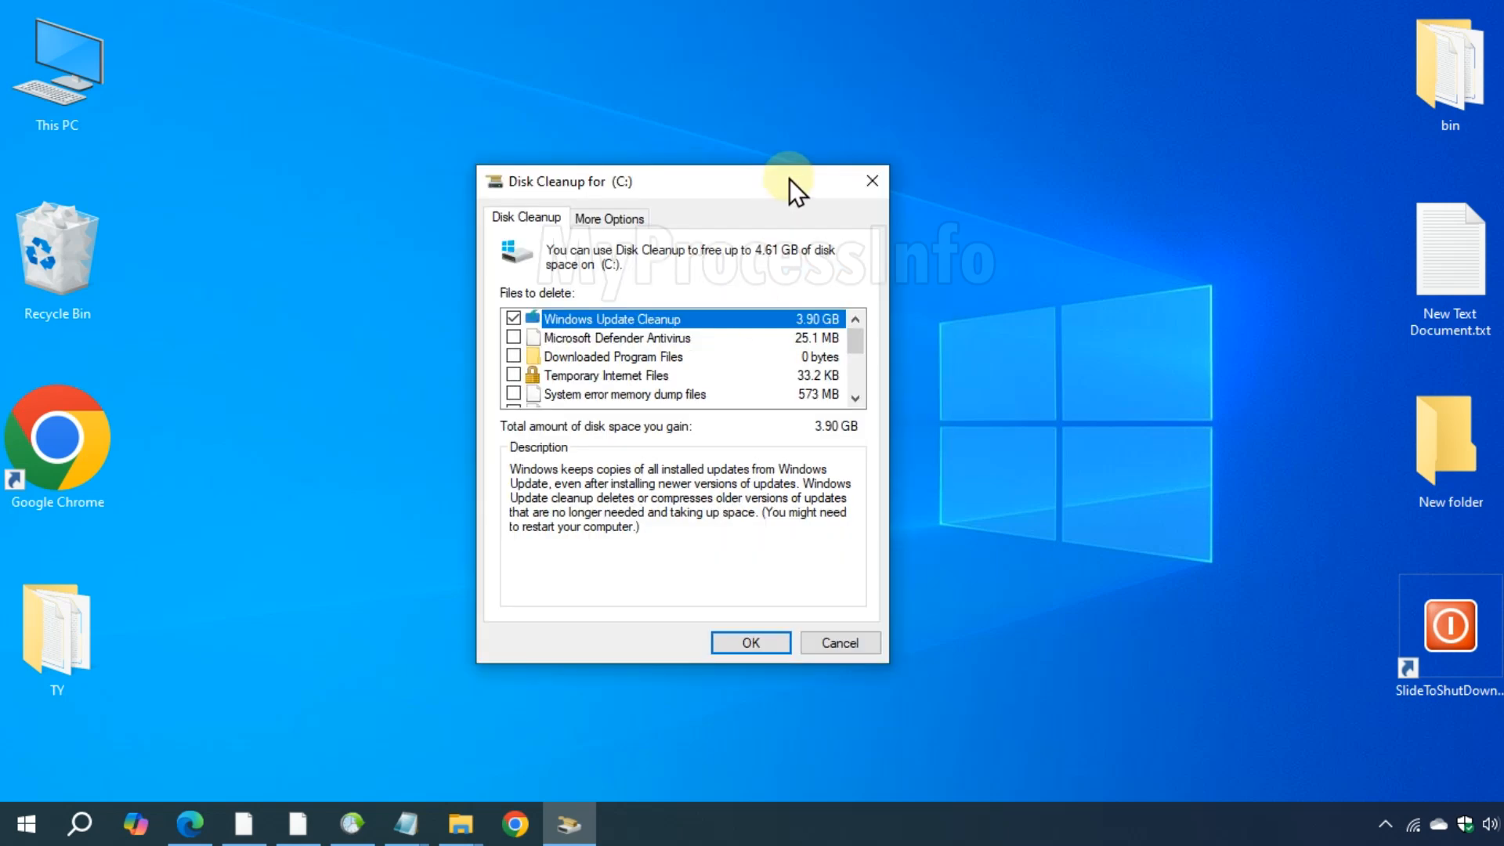
pyautogui.scroll(-3)
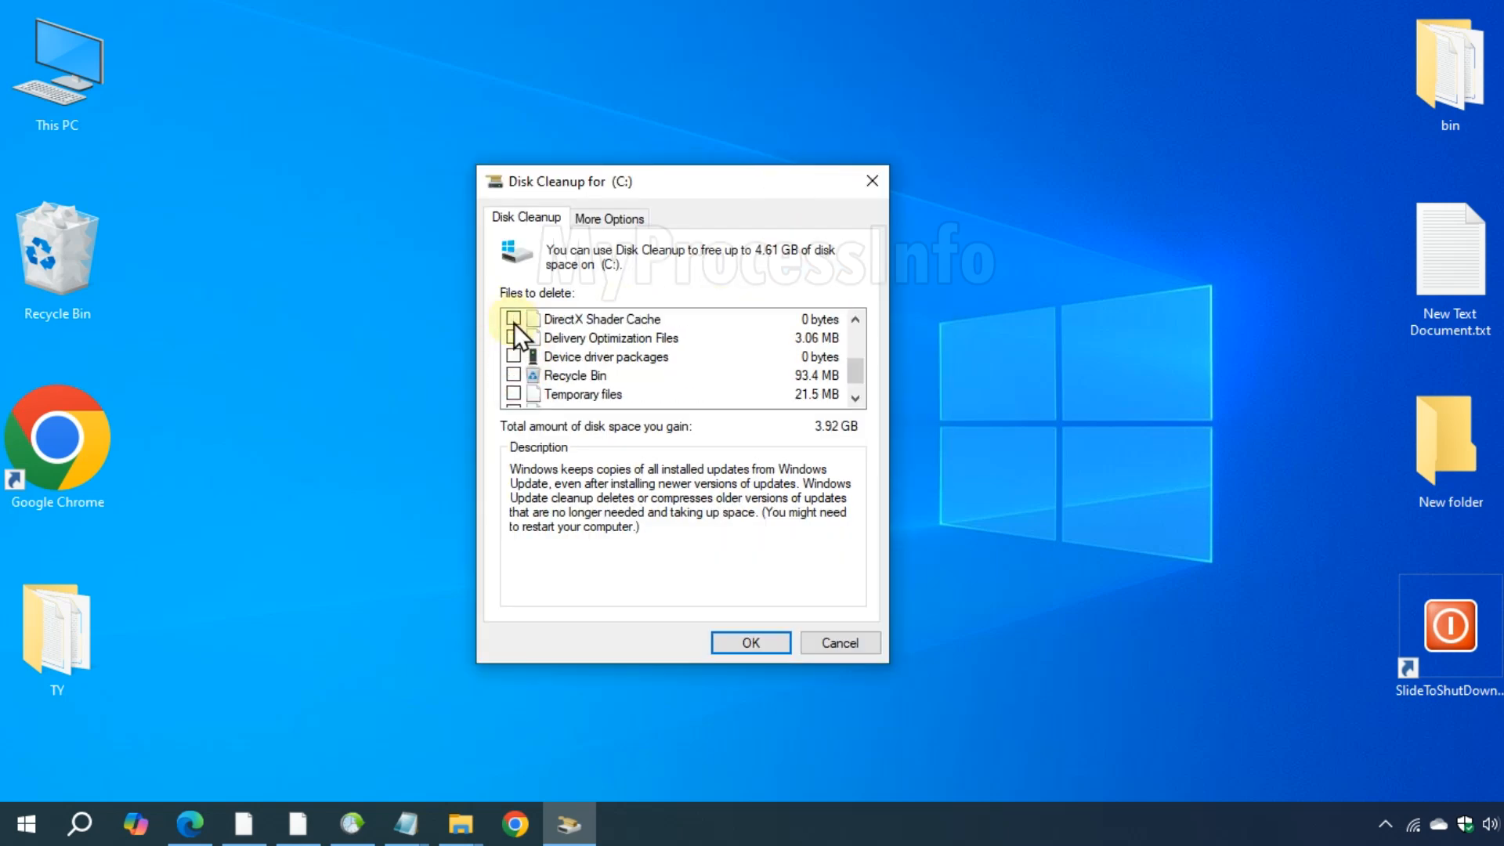
pyautogui.click(582, 394)
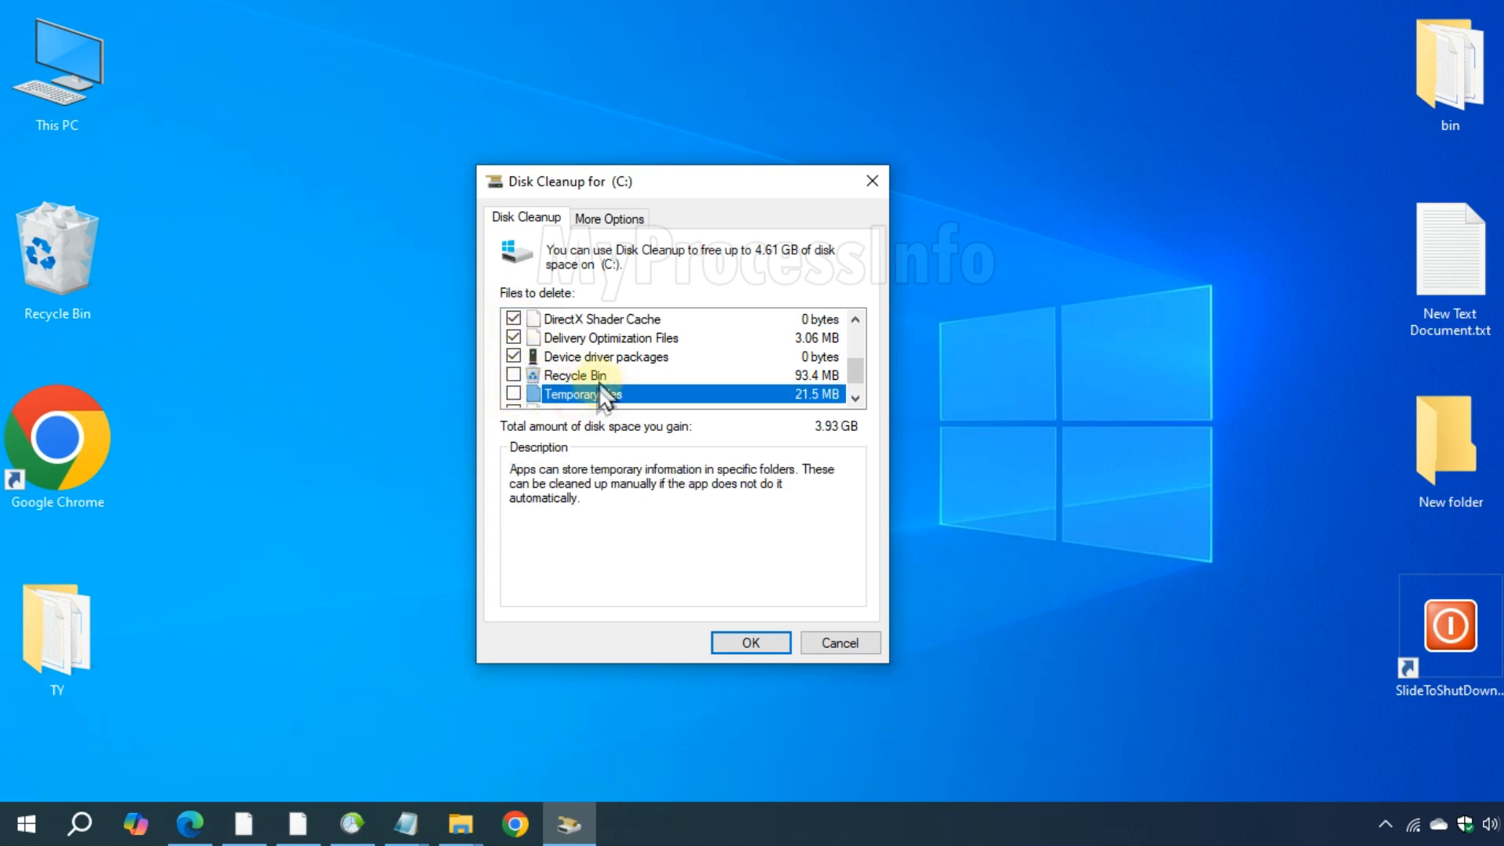
pyautogui.scroll(3)
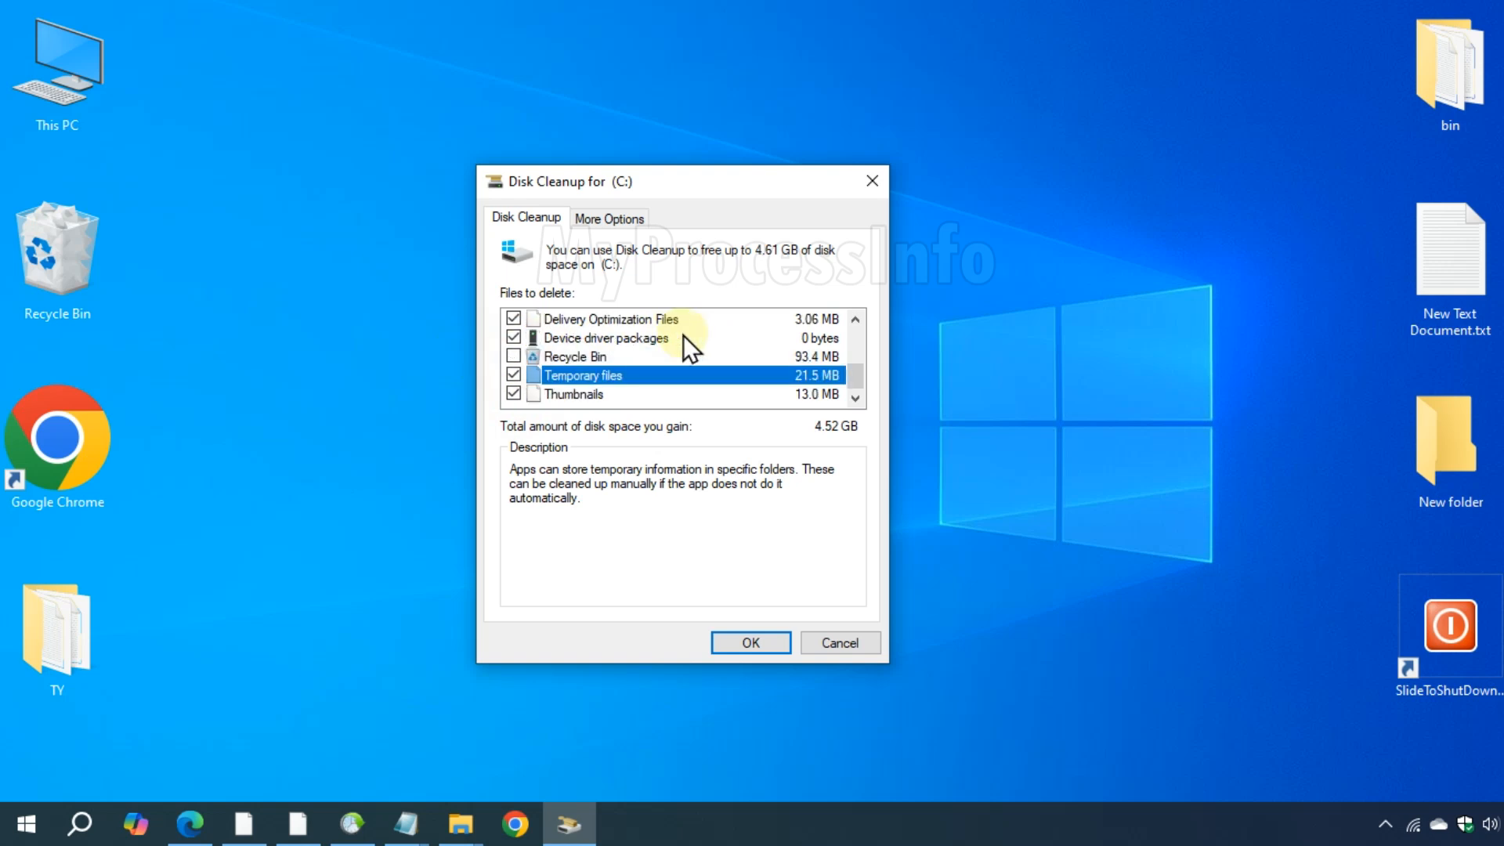
pyautogui.click(573, 355)
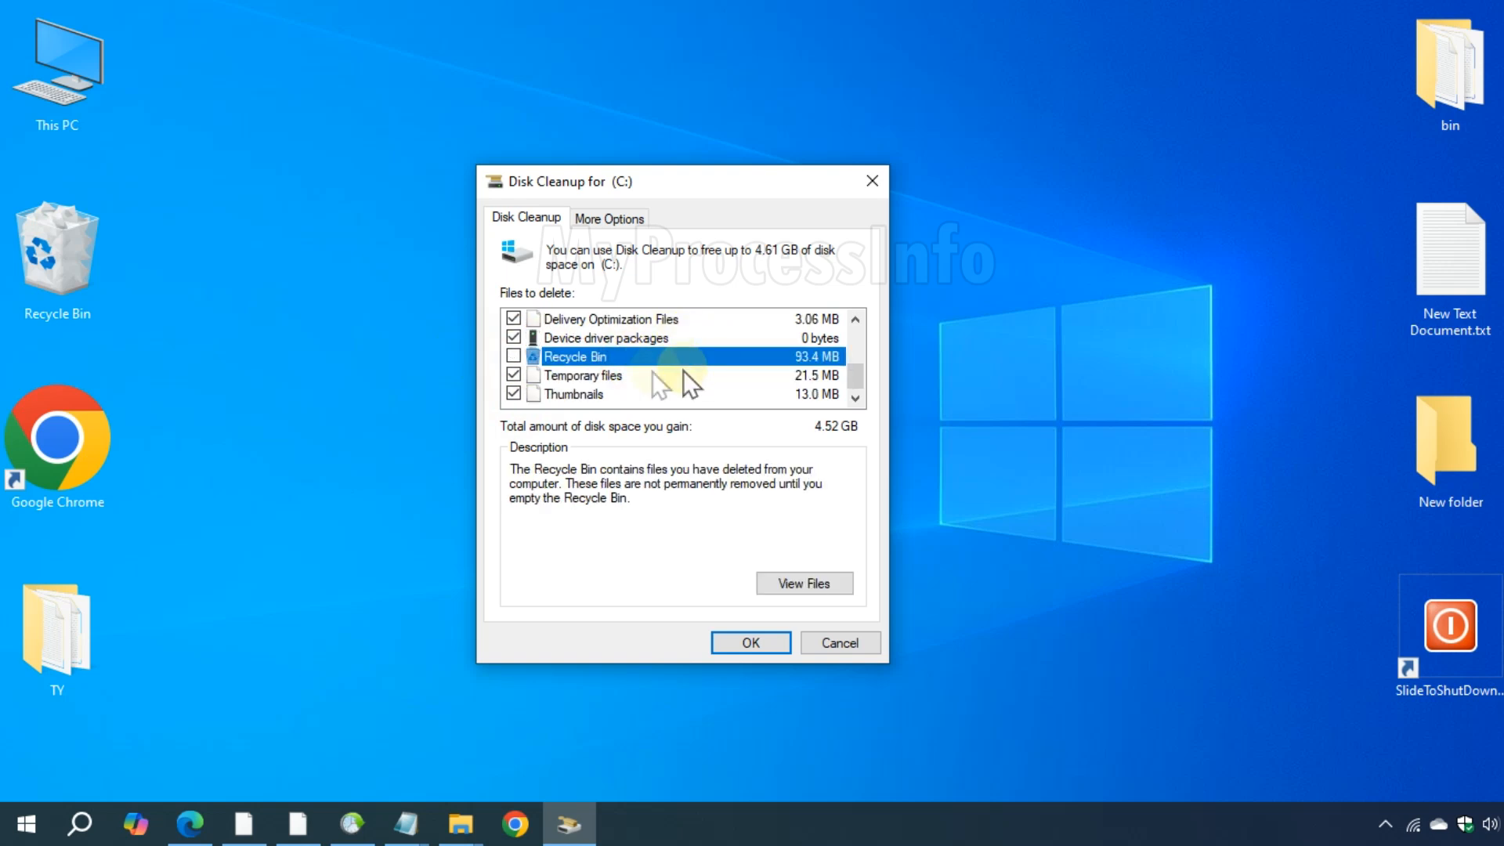
pyautogui.click(514, 356)
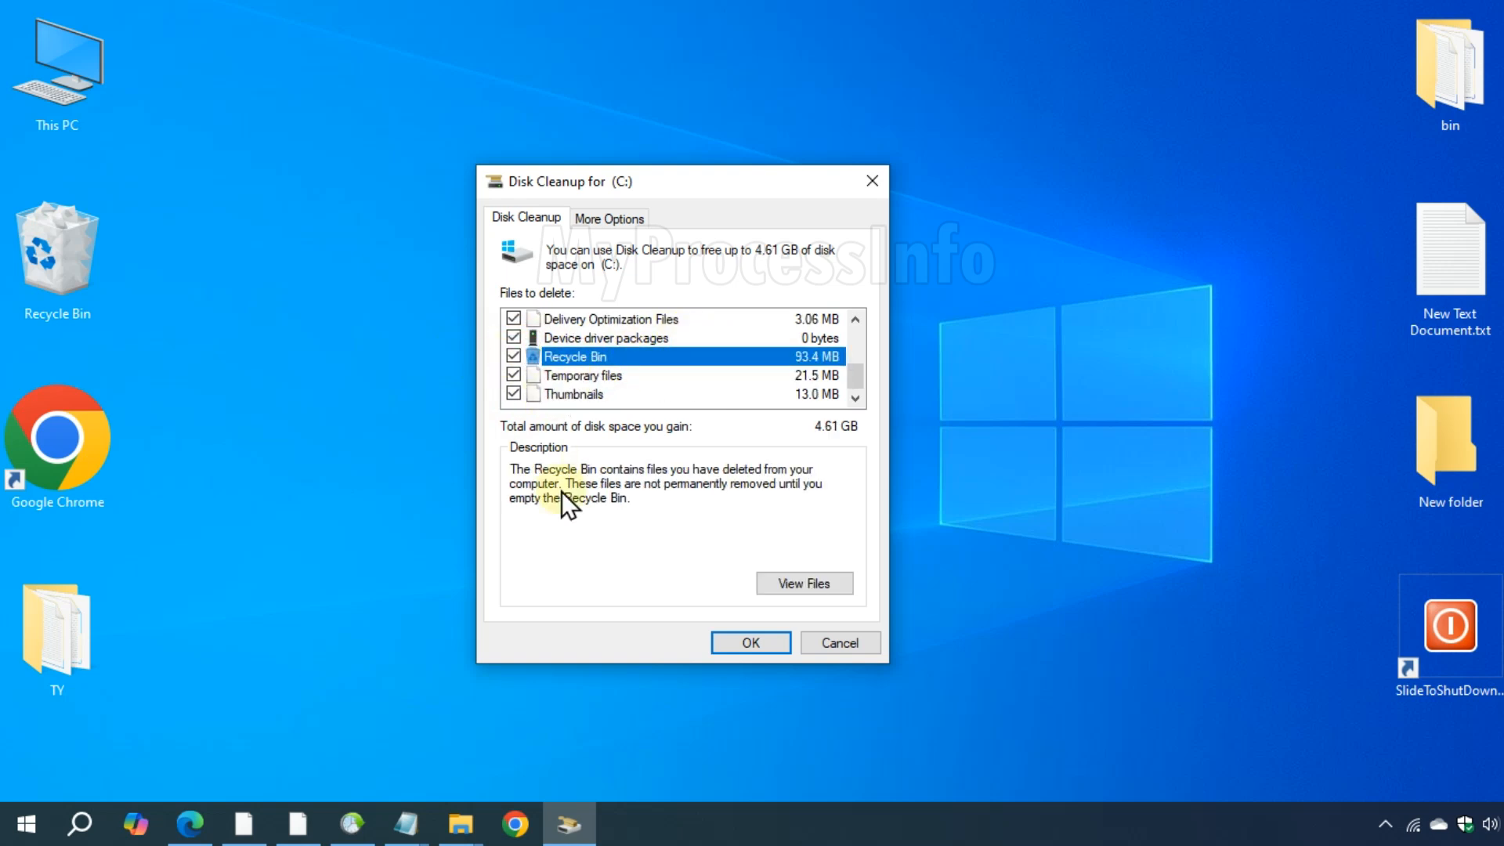
pyautogui.click(750, 641)
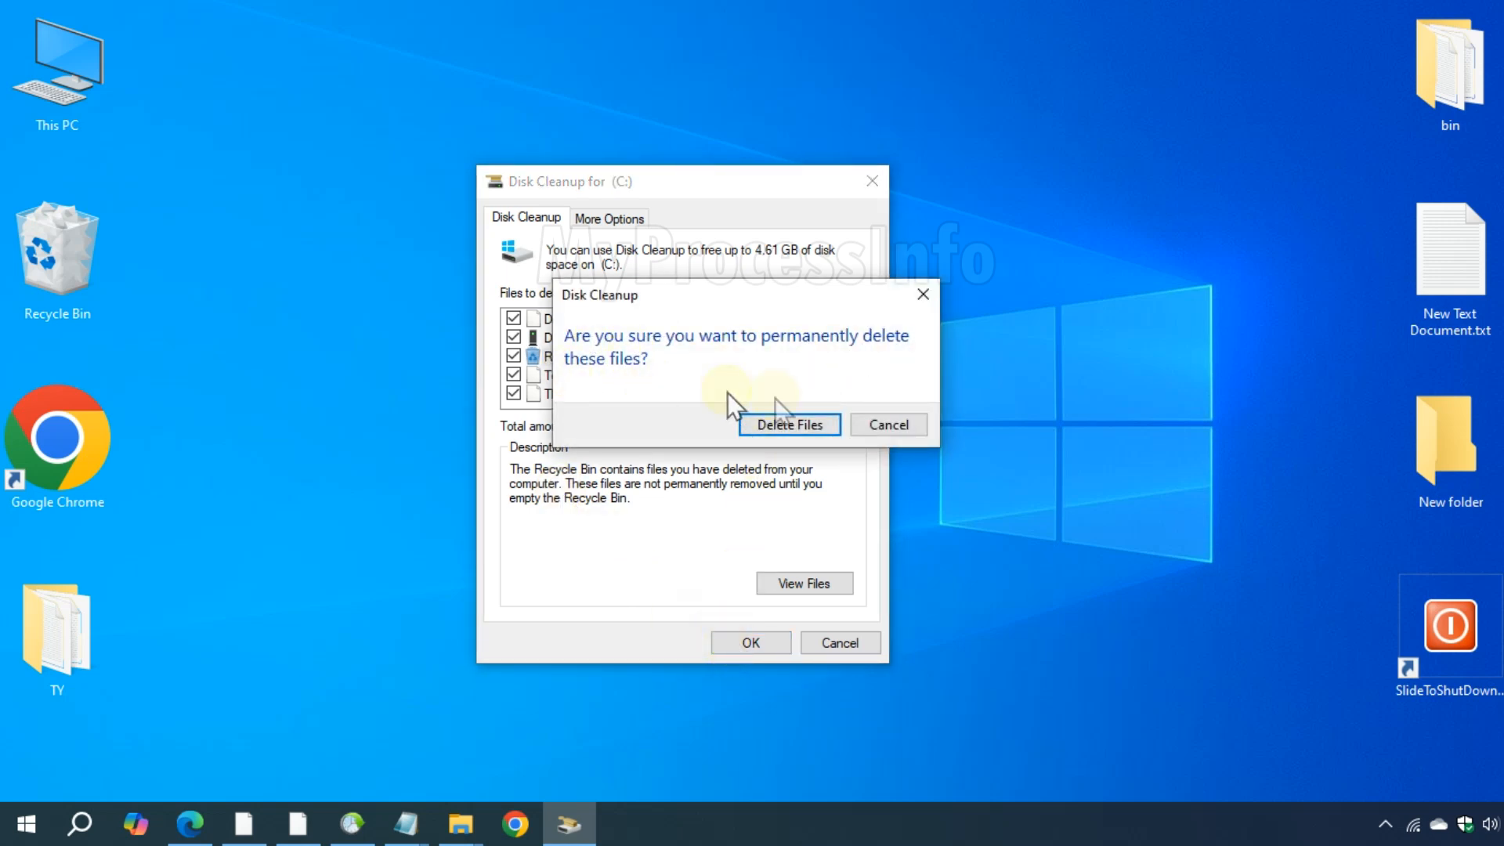
pyautogui.click(787, 423)
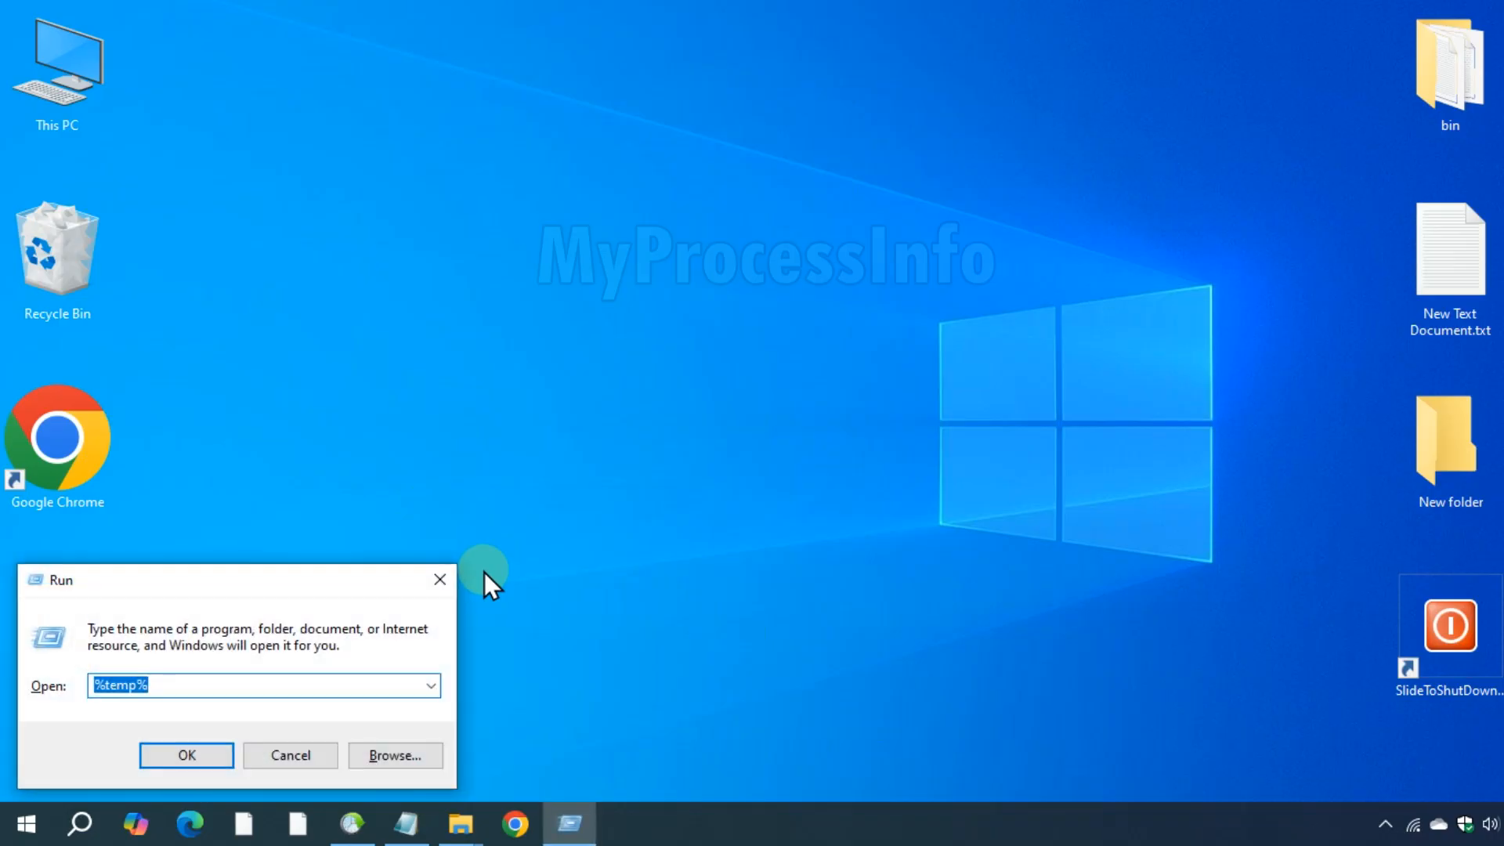
# Open the %TEMP% folder maximized and approve administrator permission to delete its contents
pyautogui.write('%TEMP%')
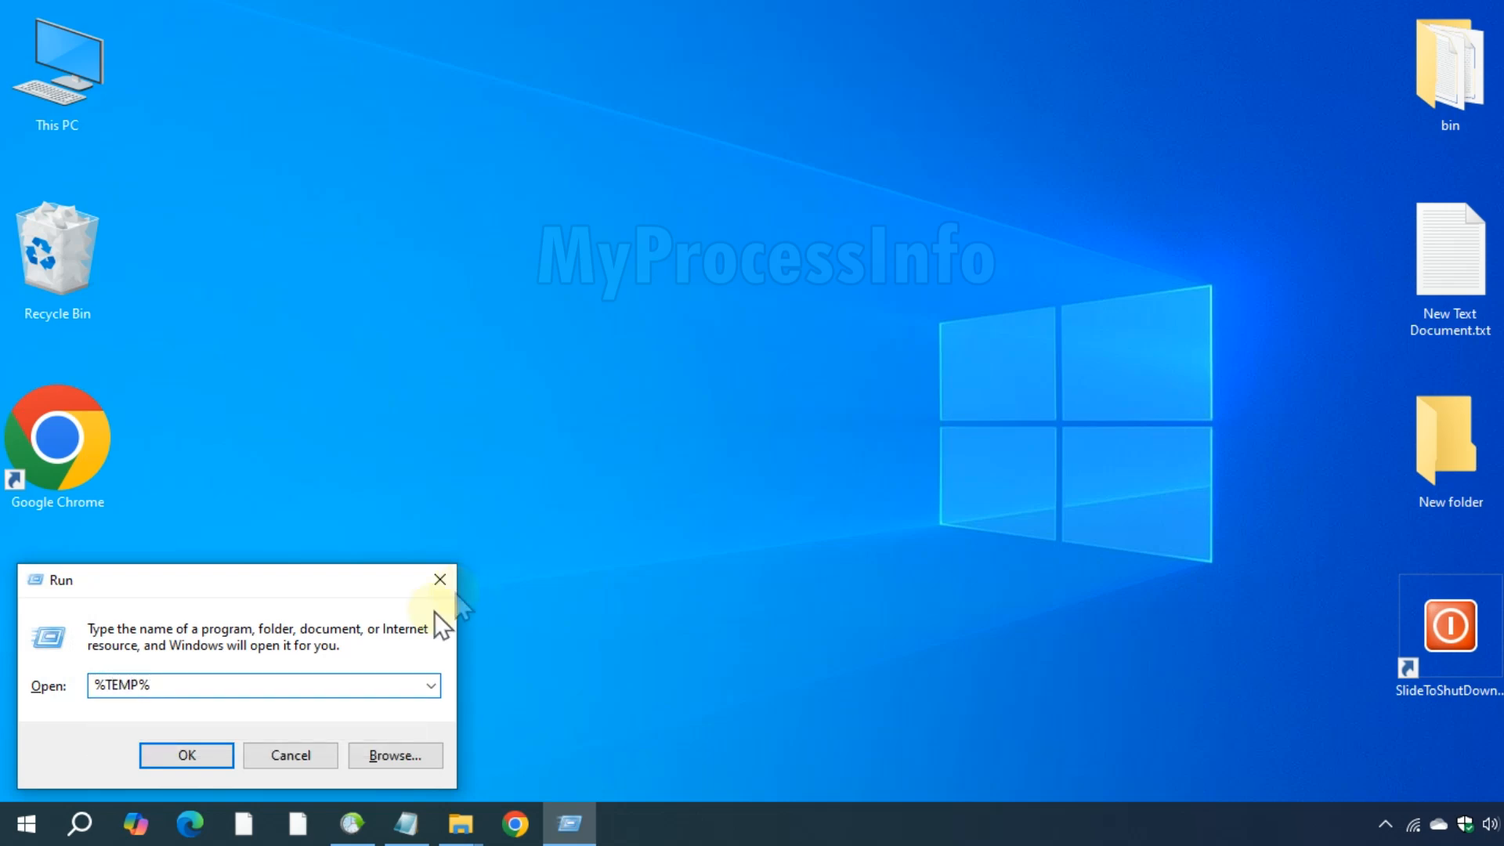
pyautogui.click(187, 756)
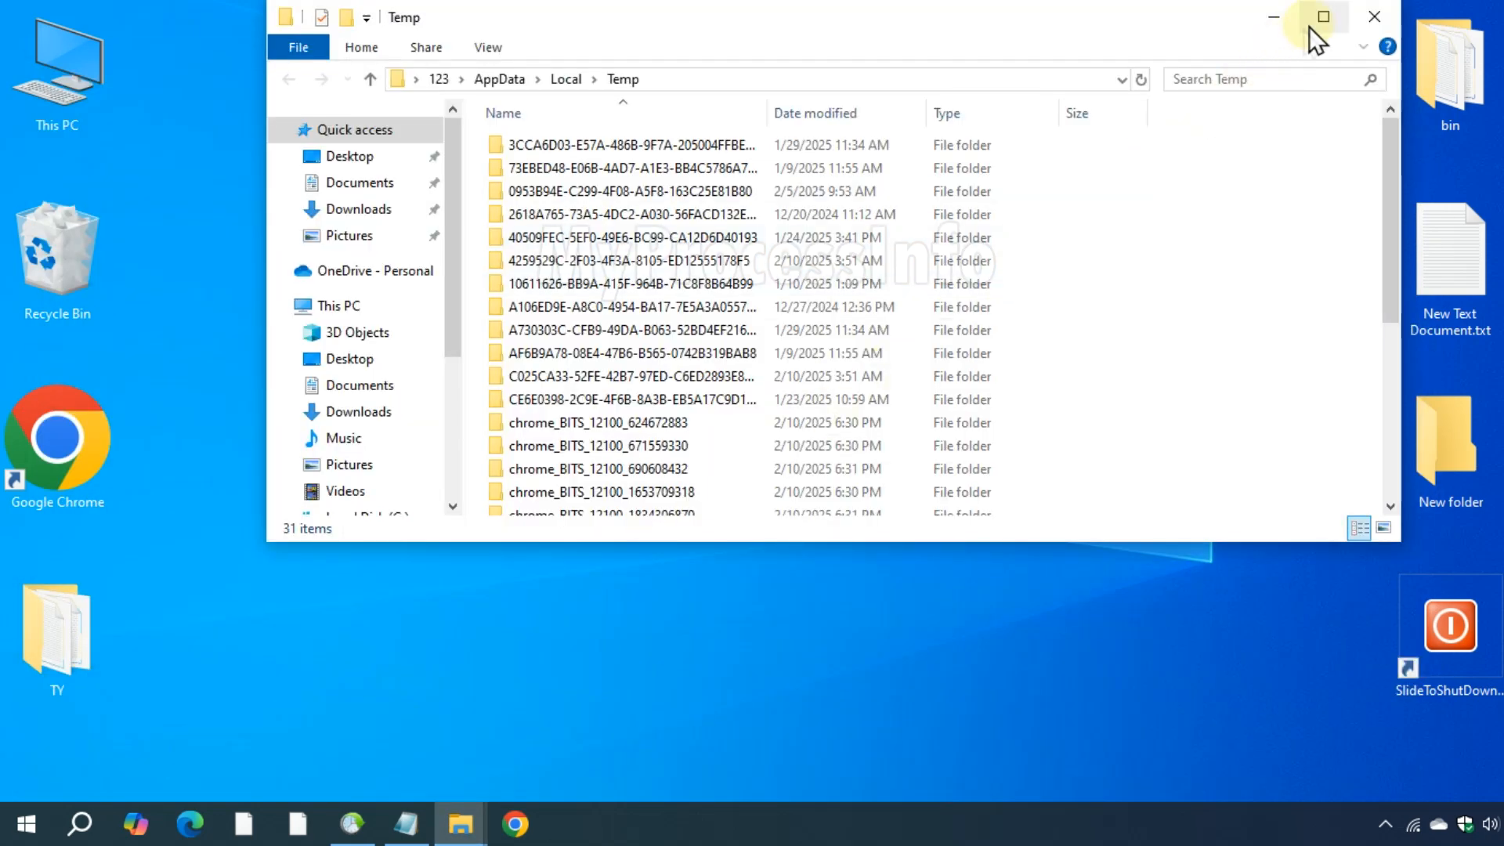
pyautogui.click(1322, 18)
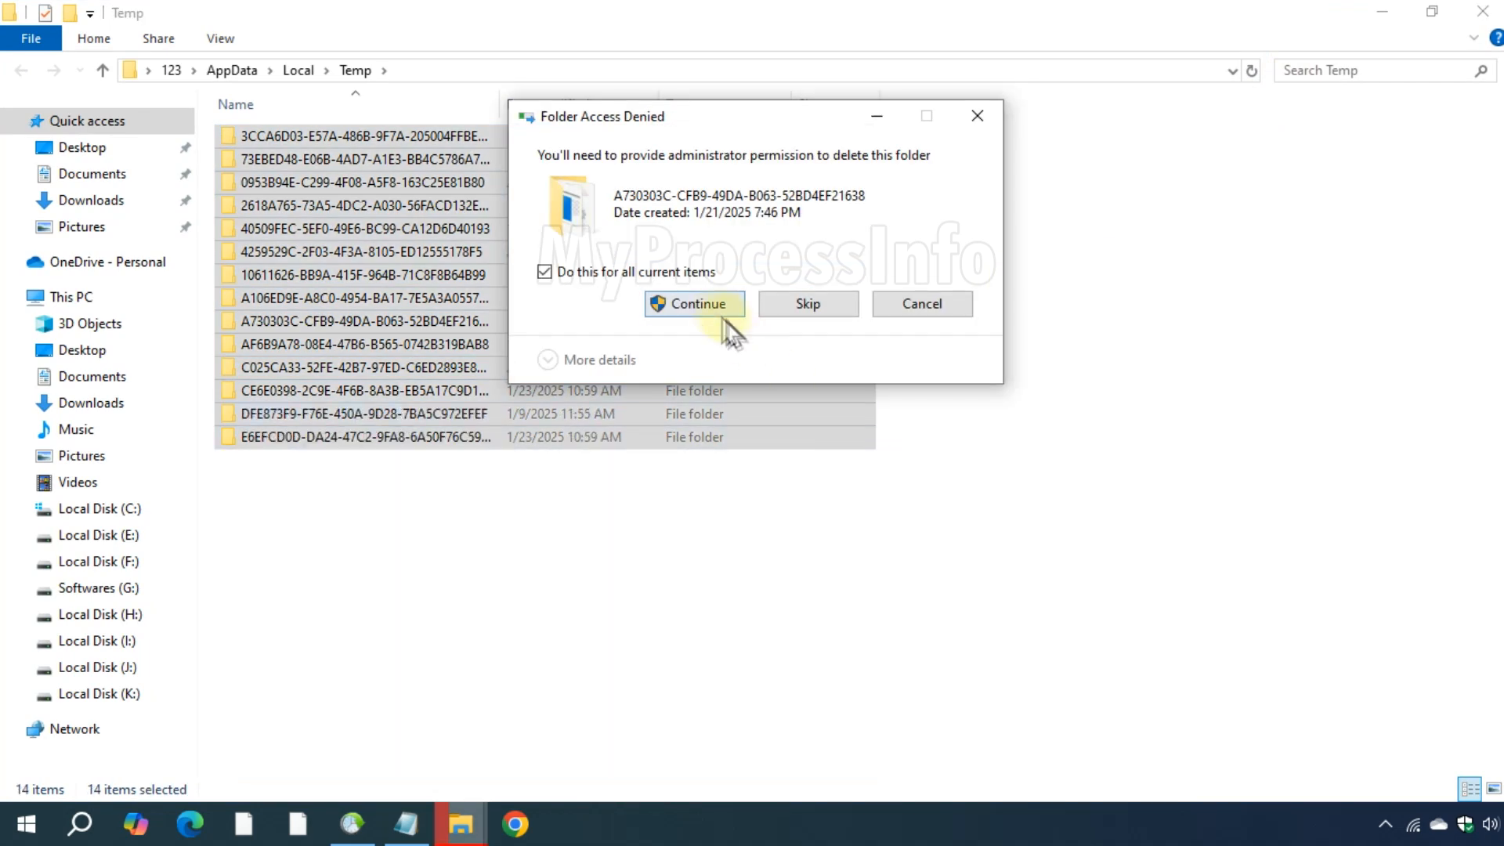
pyautogui.click(21, 824)
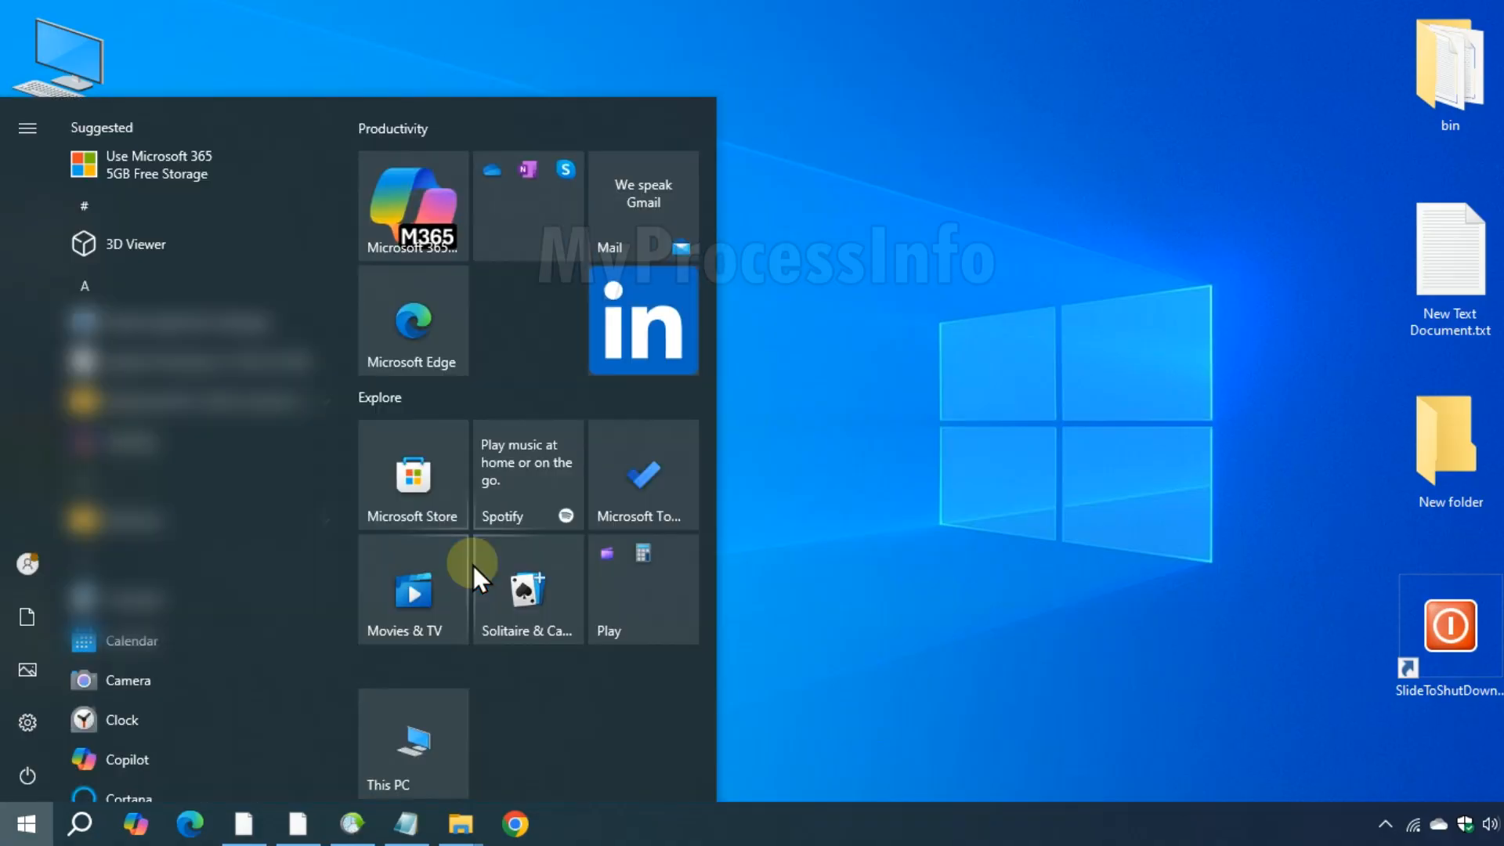
# Search for Control Panel and open System to view the About specifications
pyautogui.write('CONT')
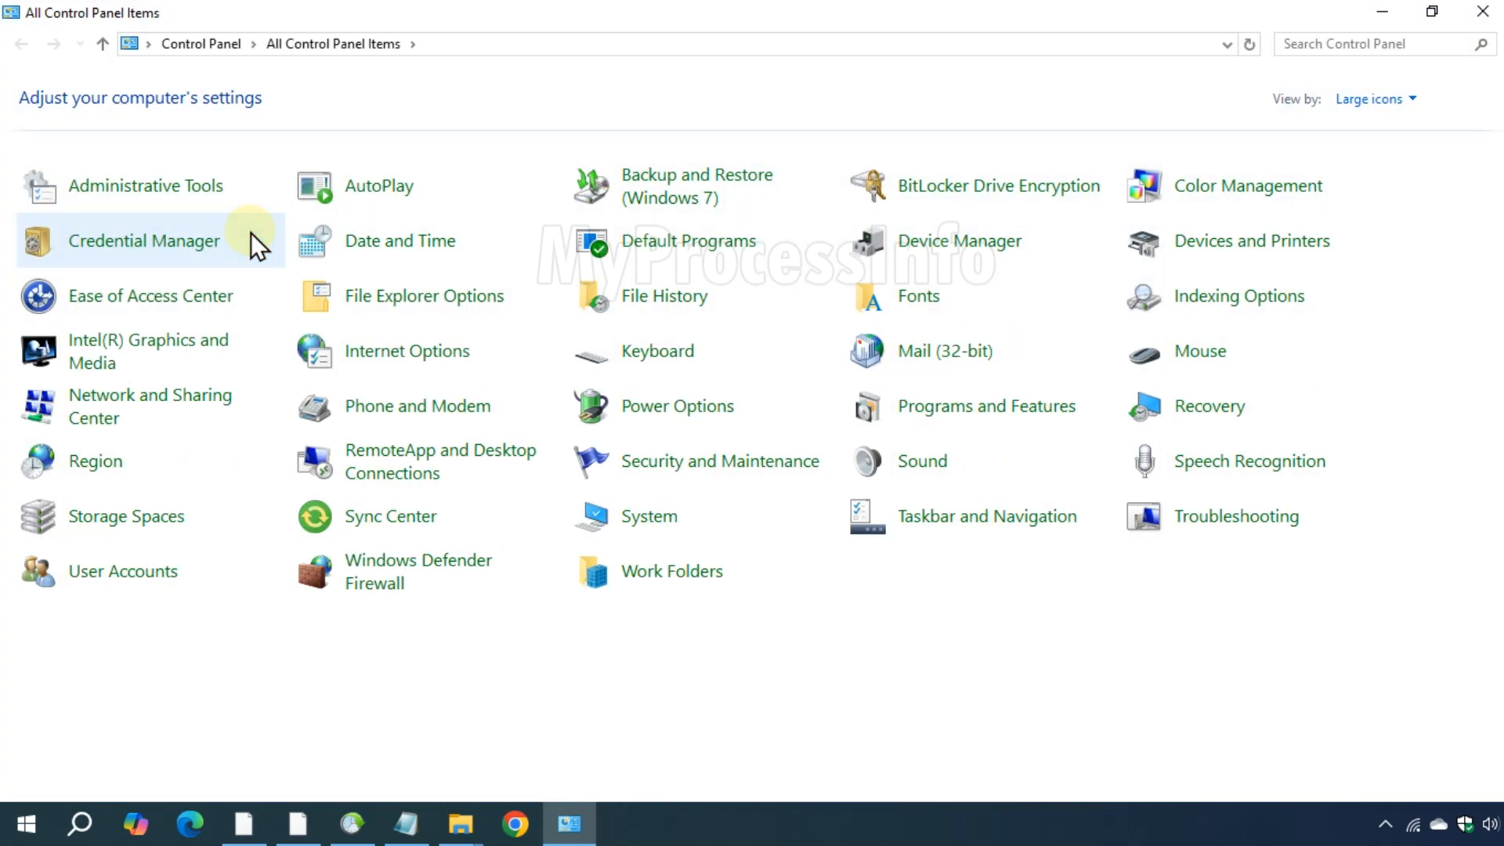
pyautogui.moveTo(653, 516)
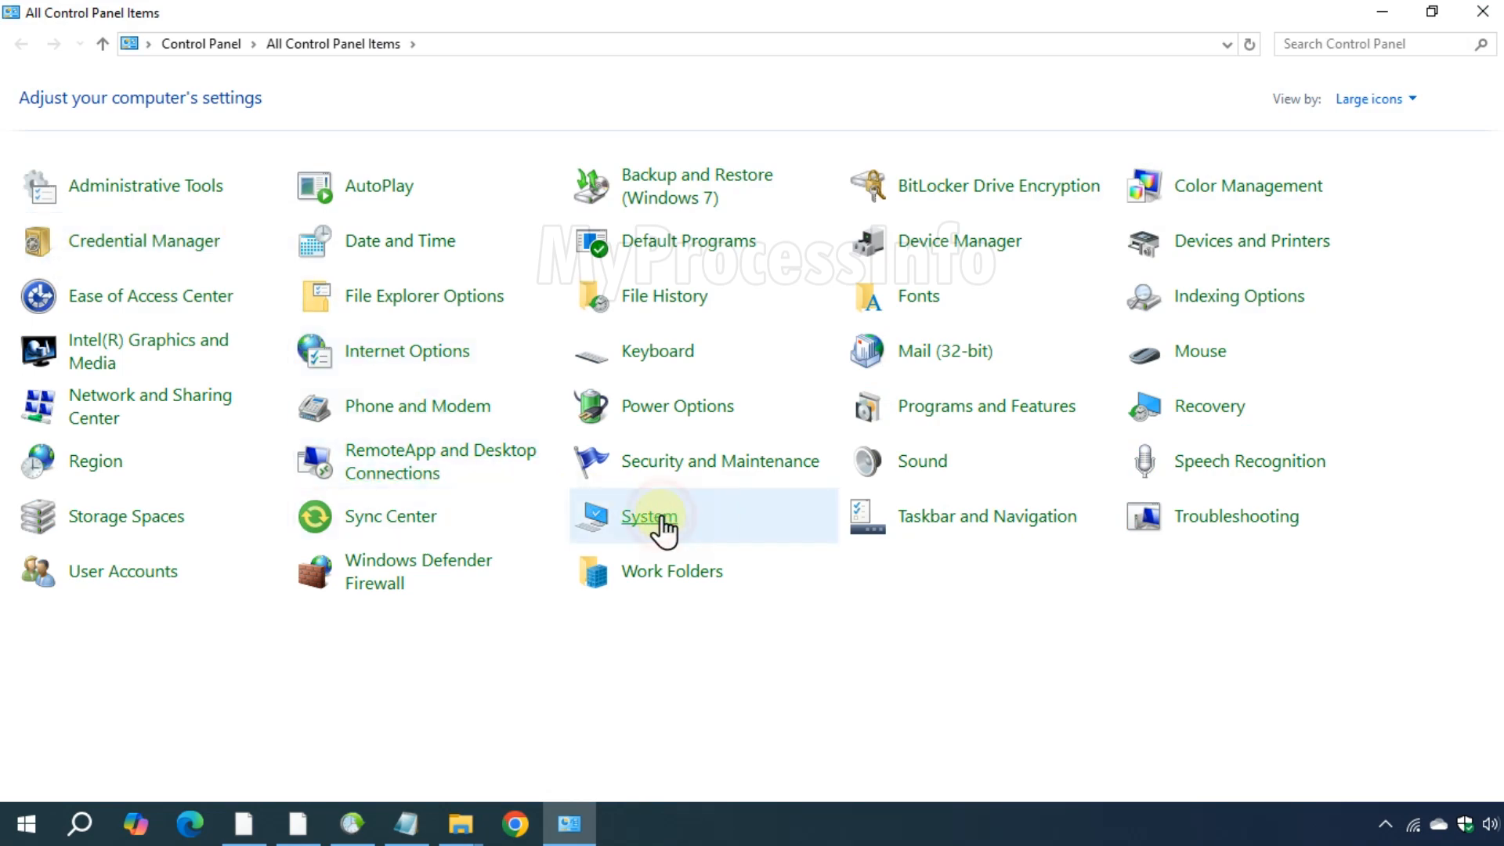
pyautogui.click(649, 516)
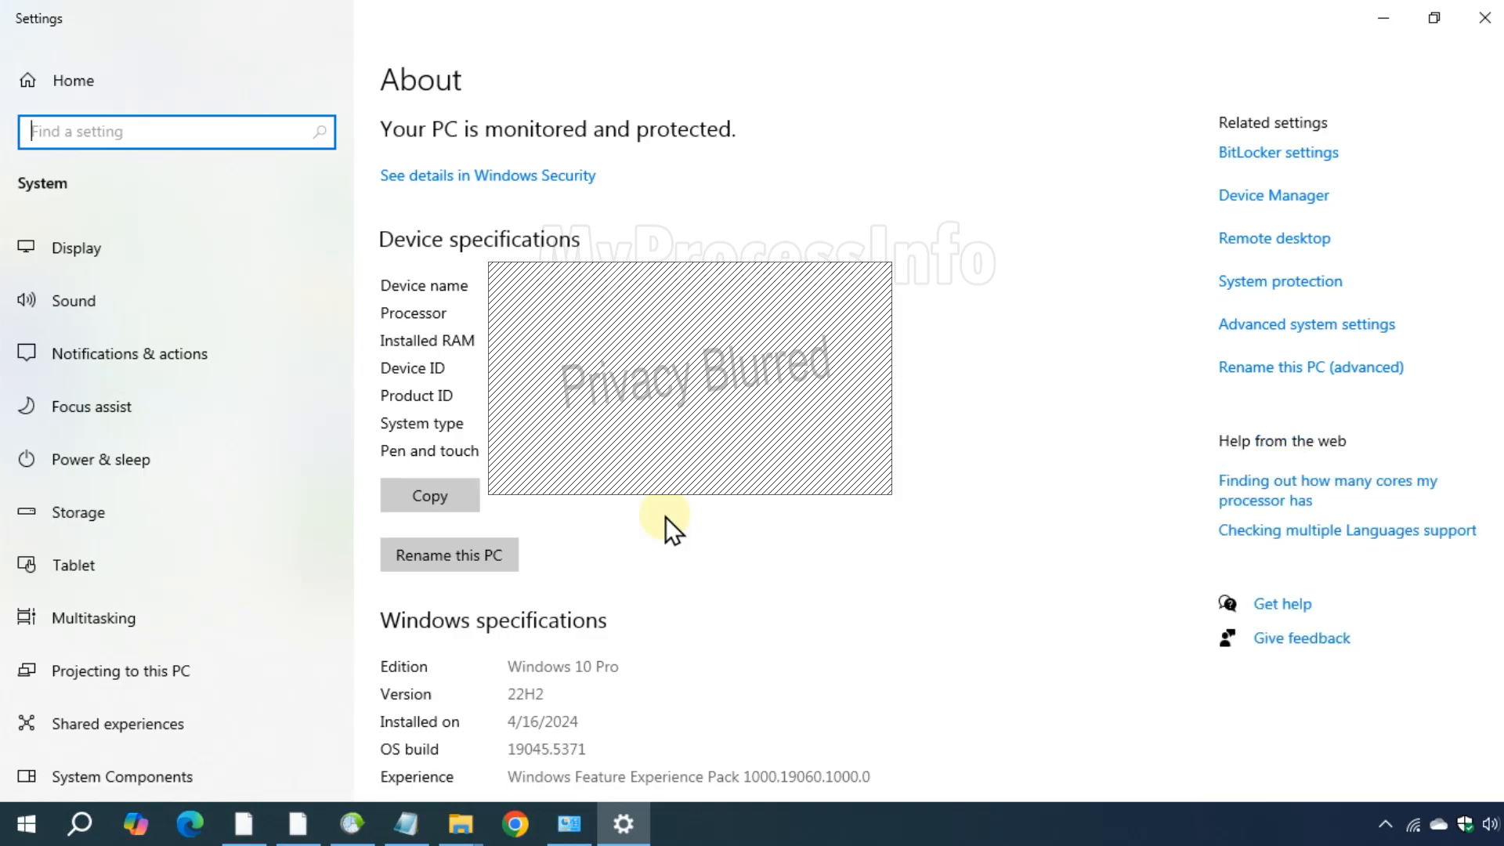
pyautogui.moveTo(1316, 344)
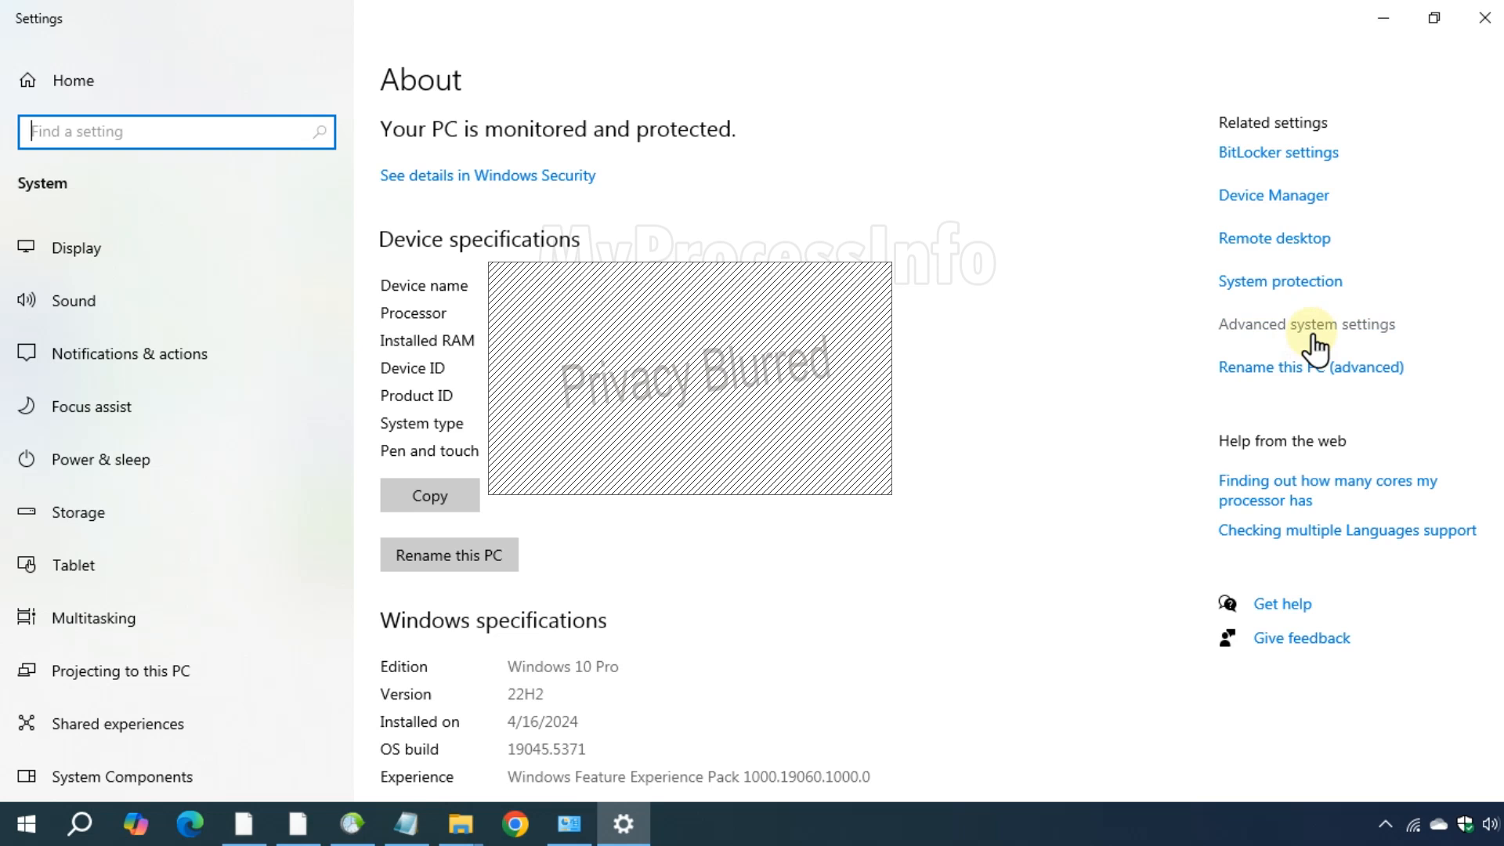
# Go through Advanced system settings and Performance Options to the Virtual Memory dialog
pyautogui.click(1307, 324)
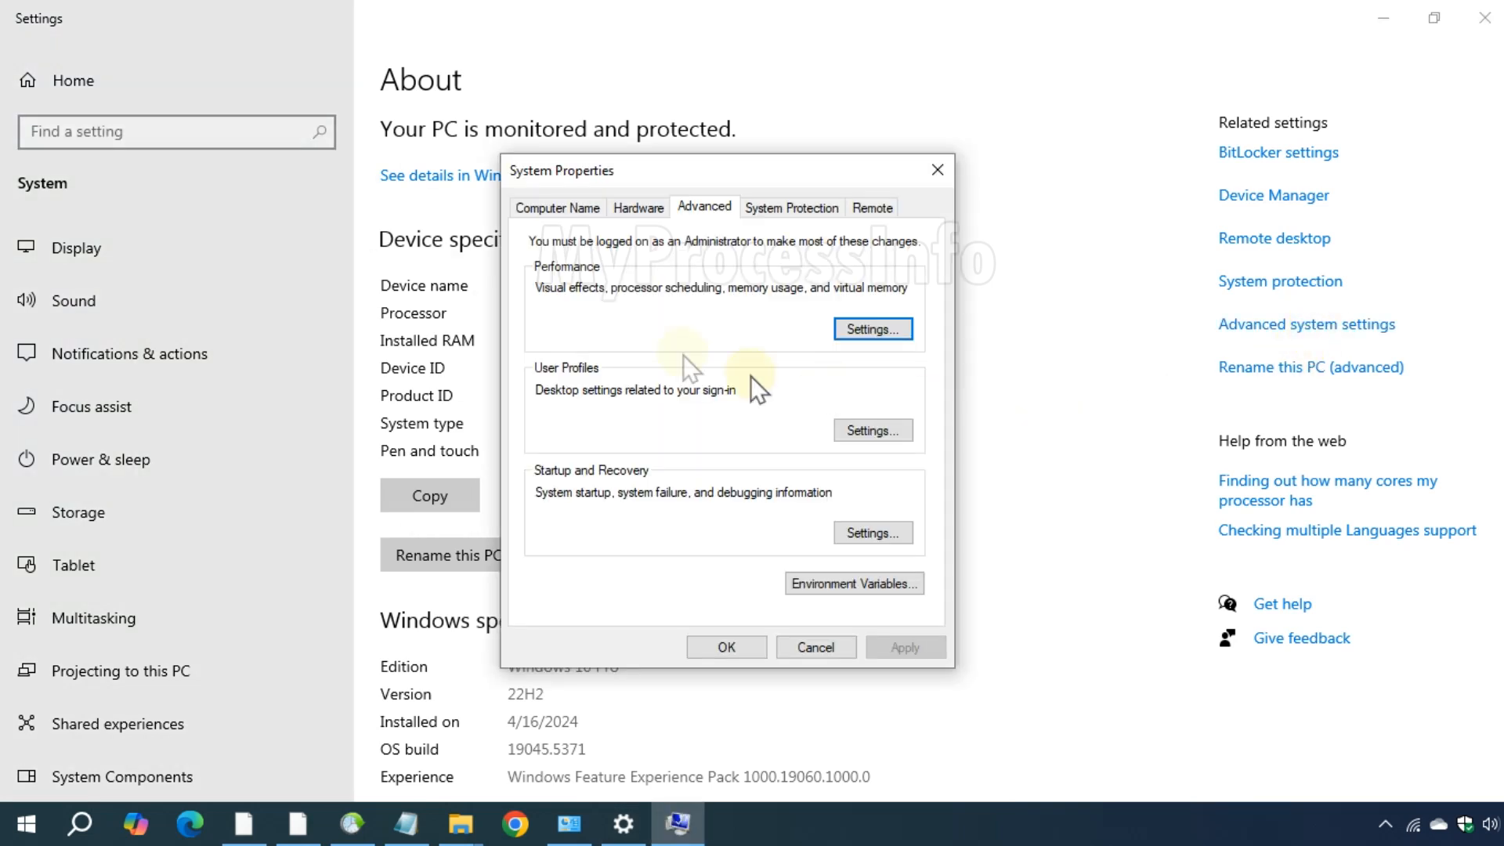
pyautogui.moveTo(561, 287)
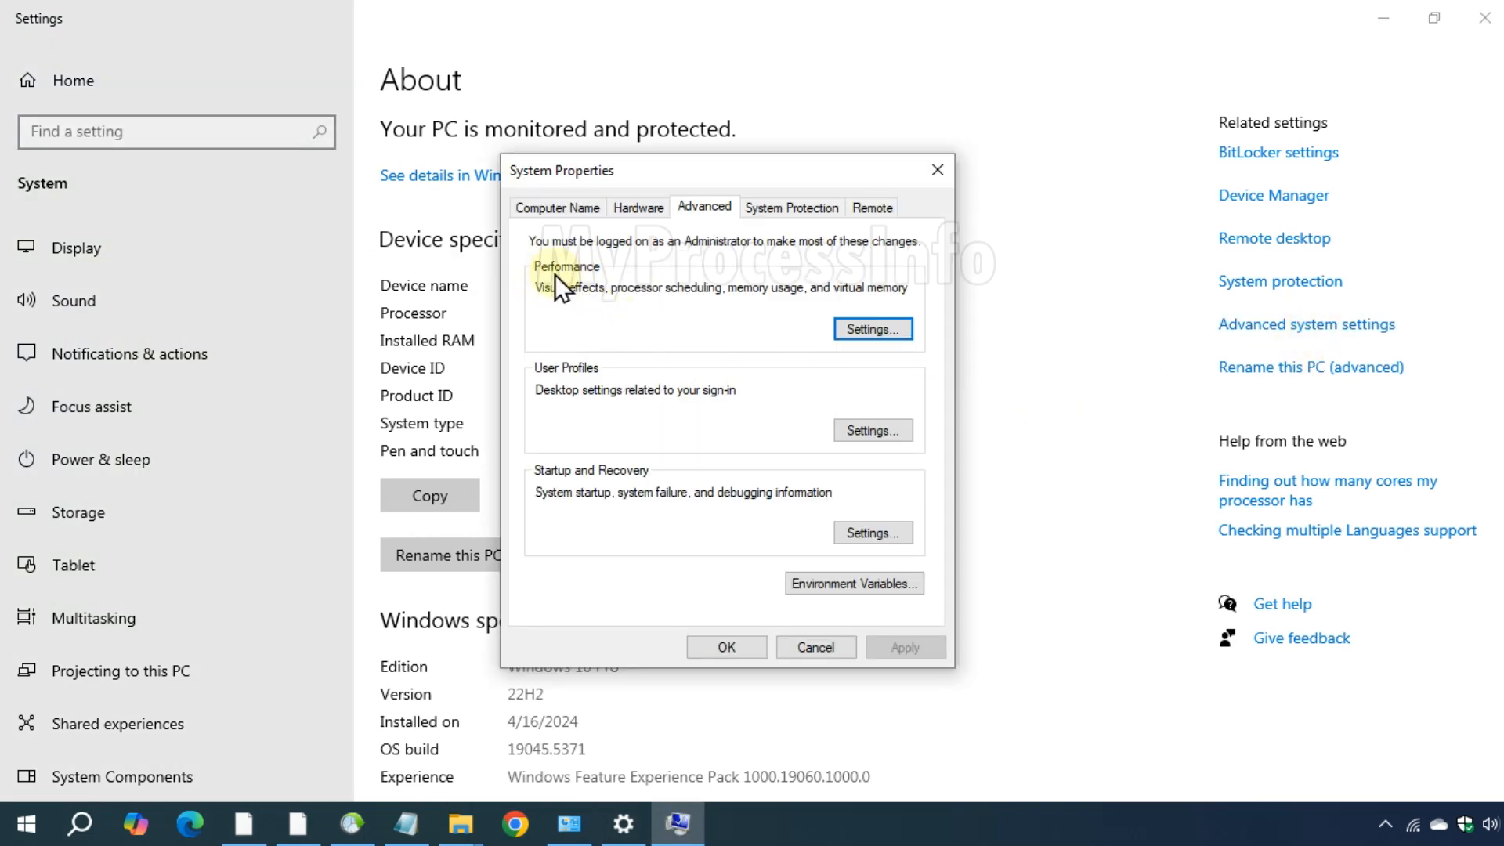
pyautogui.click(872, 328)
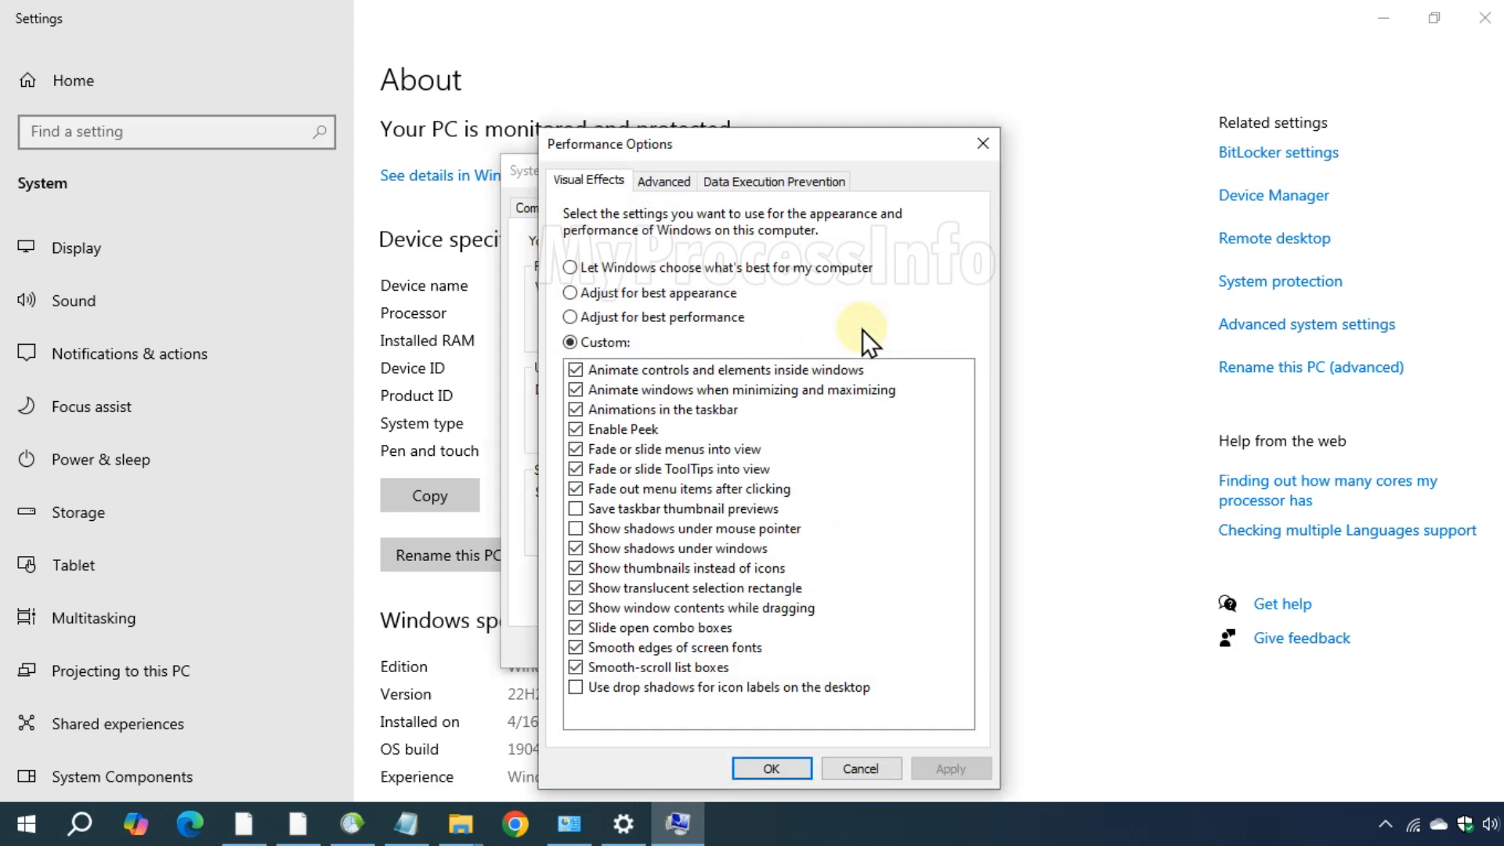
pyautogui.click(663, 181)
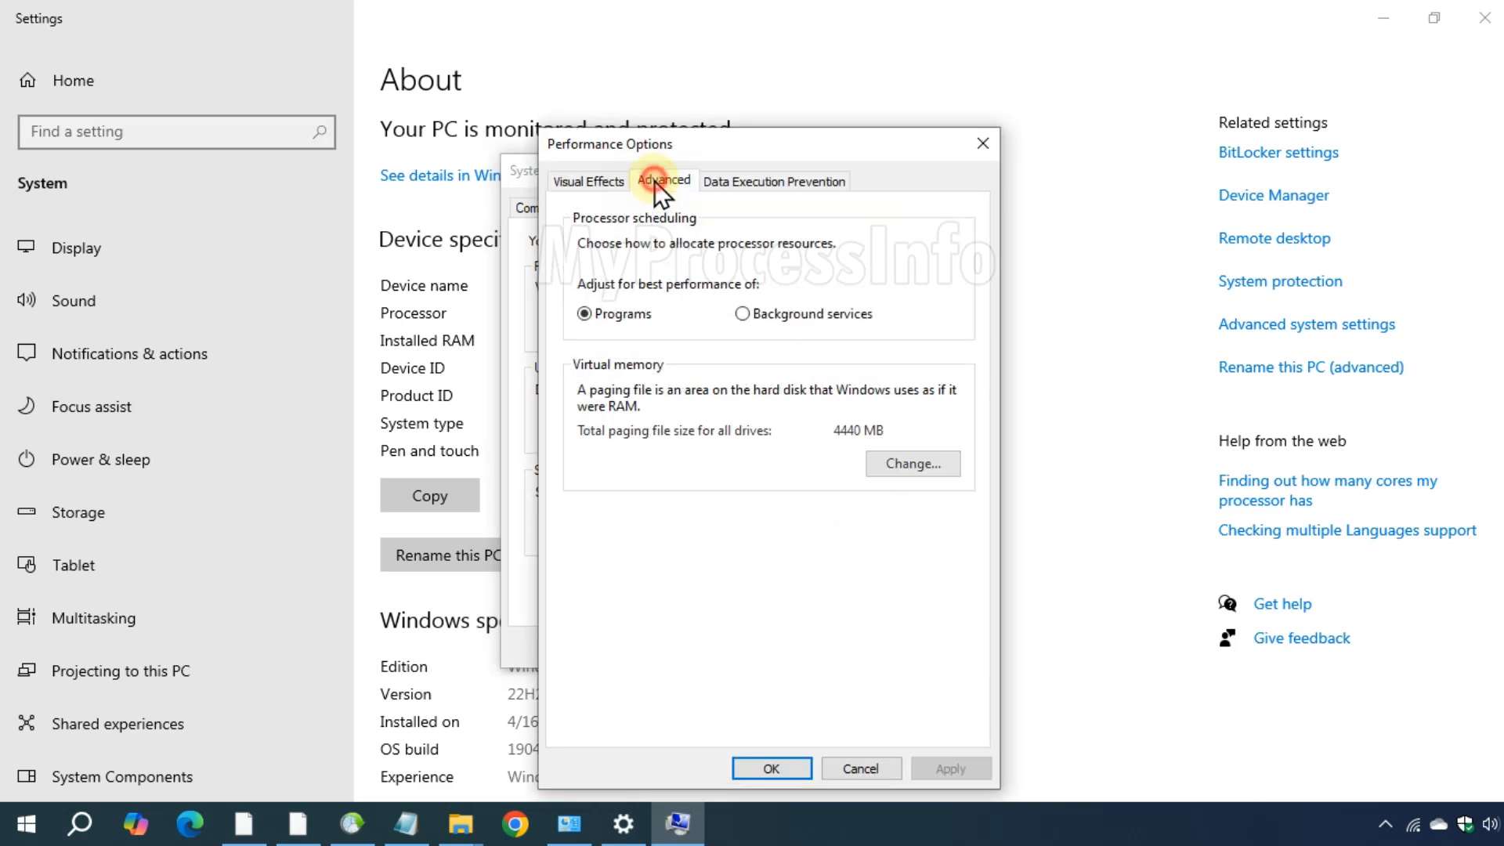
pyautogui.moveTo(632, 383)
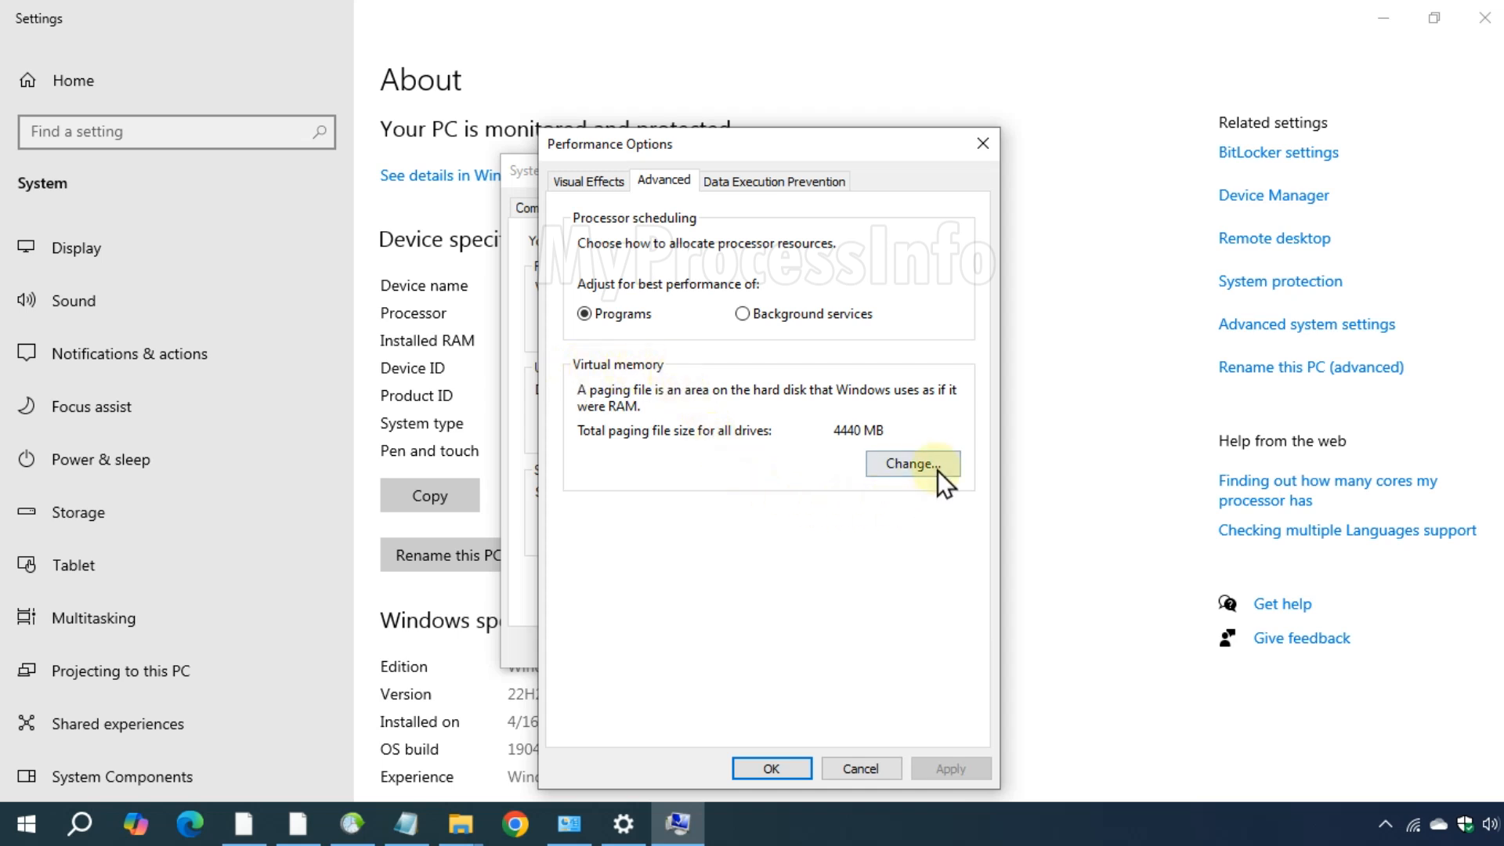
pyautogui.click(910, 463)
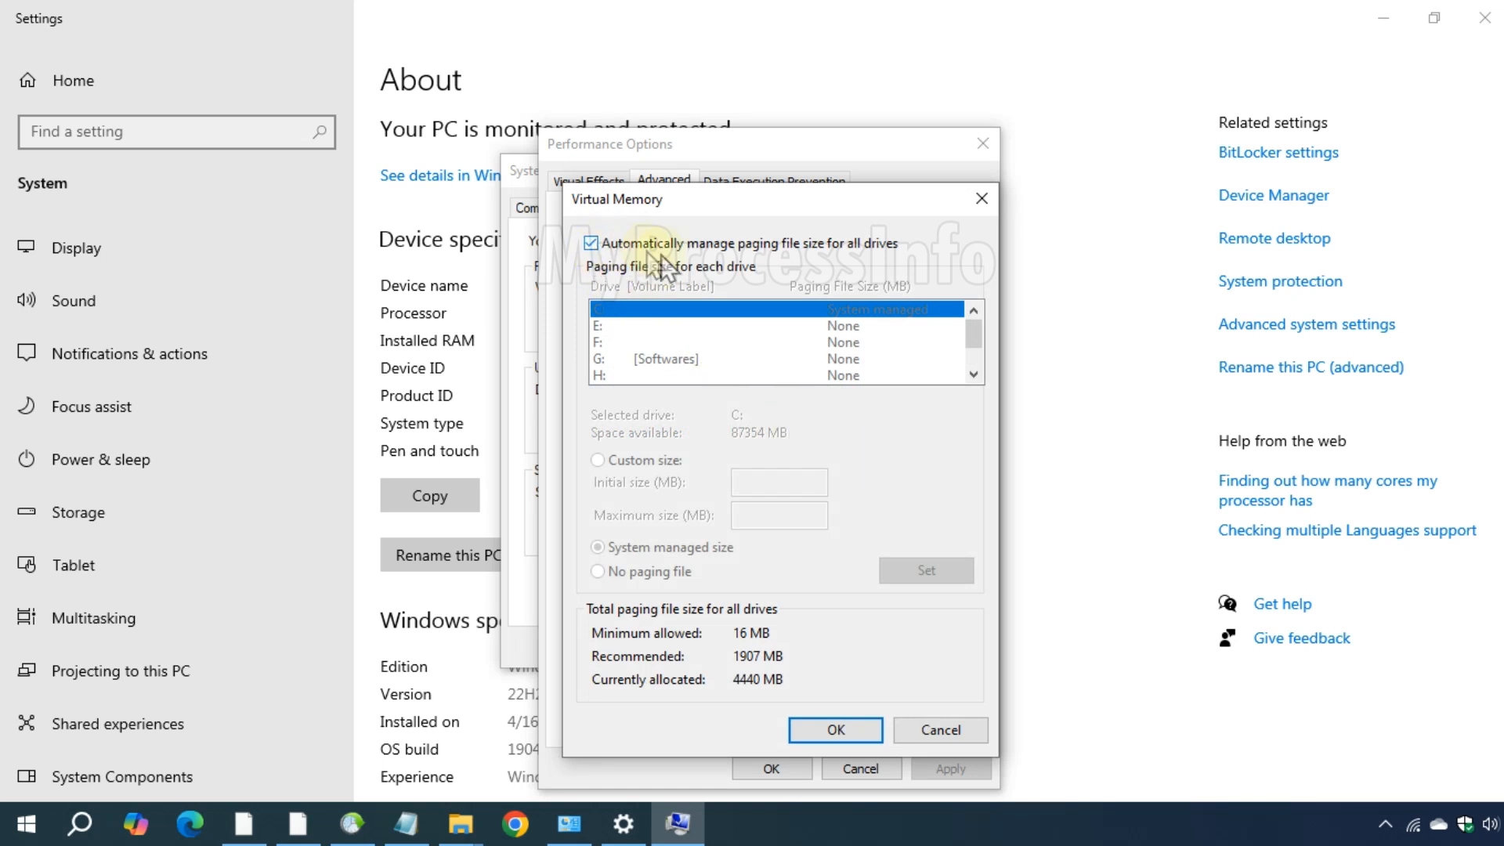
# Turn off automatic management and set C: to a custom 100–4000 MB paging file
pyautogui.click(591, 244)
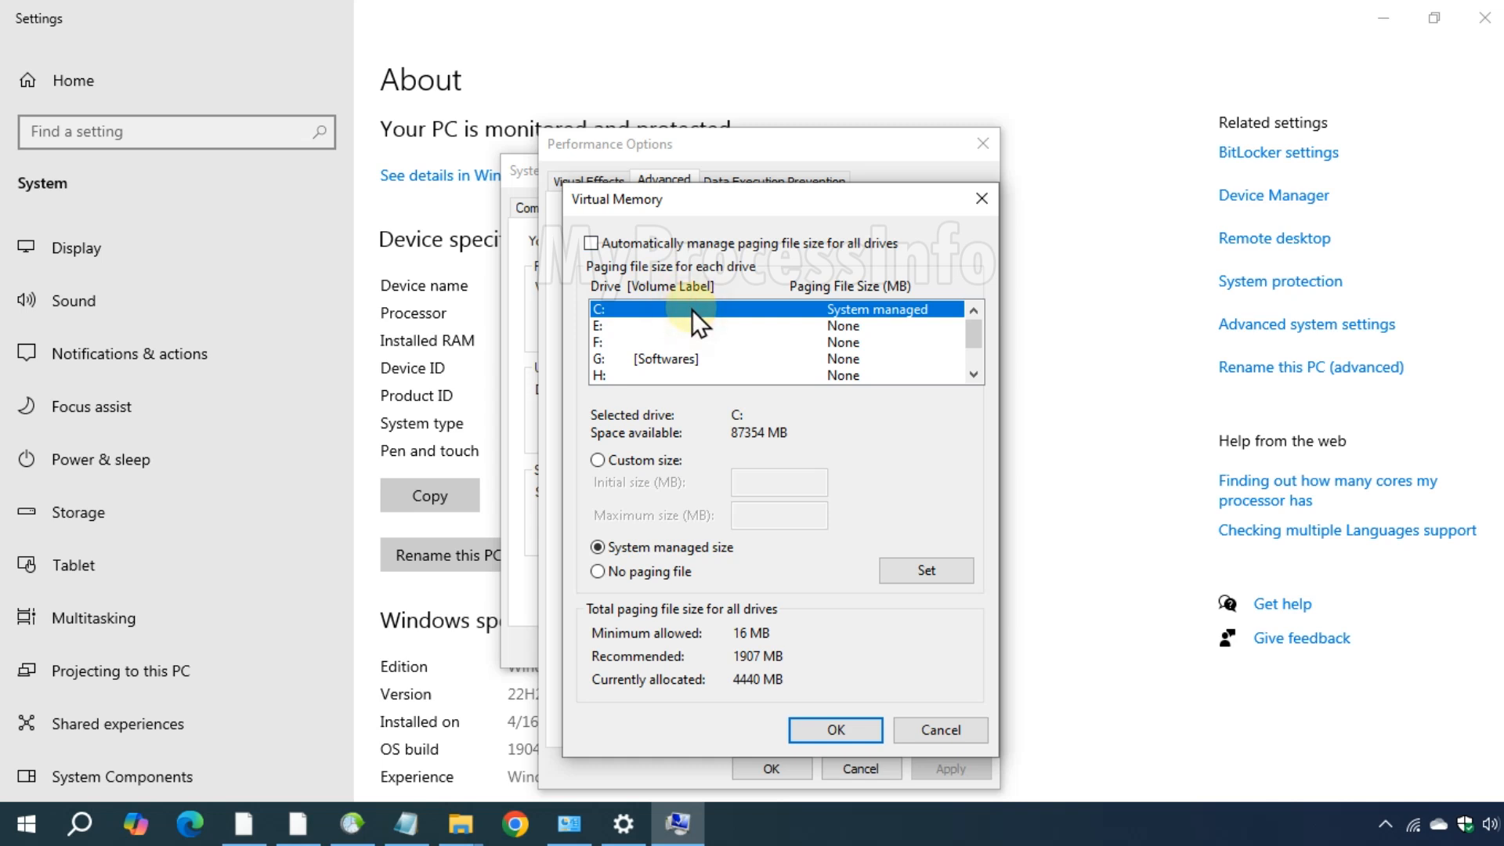
pyautogui.moveTo(600, 470)
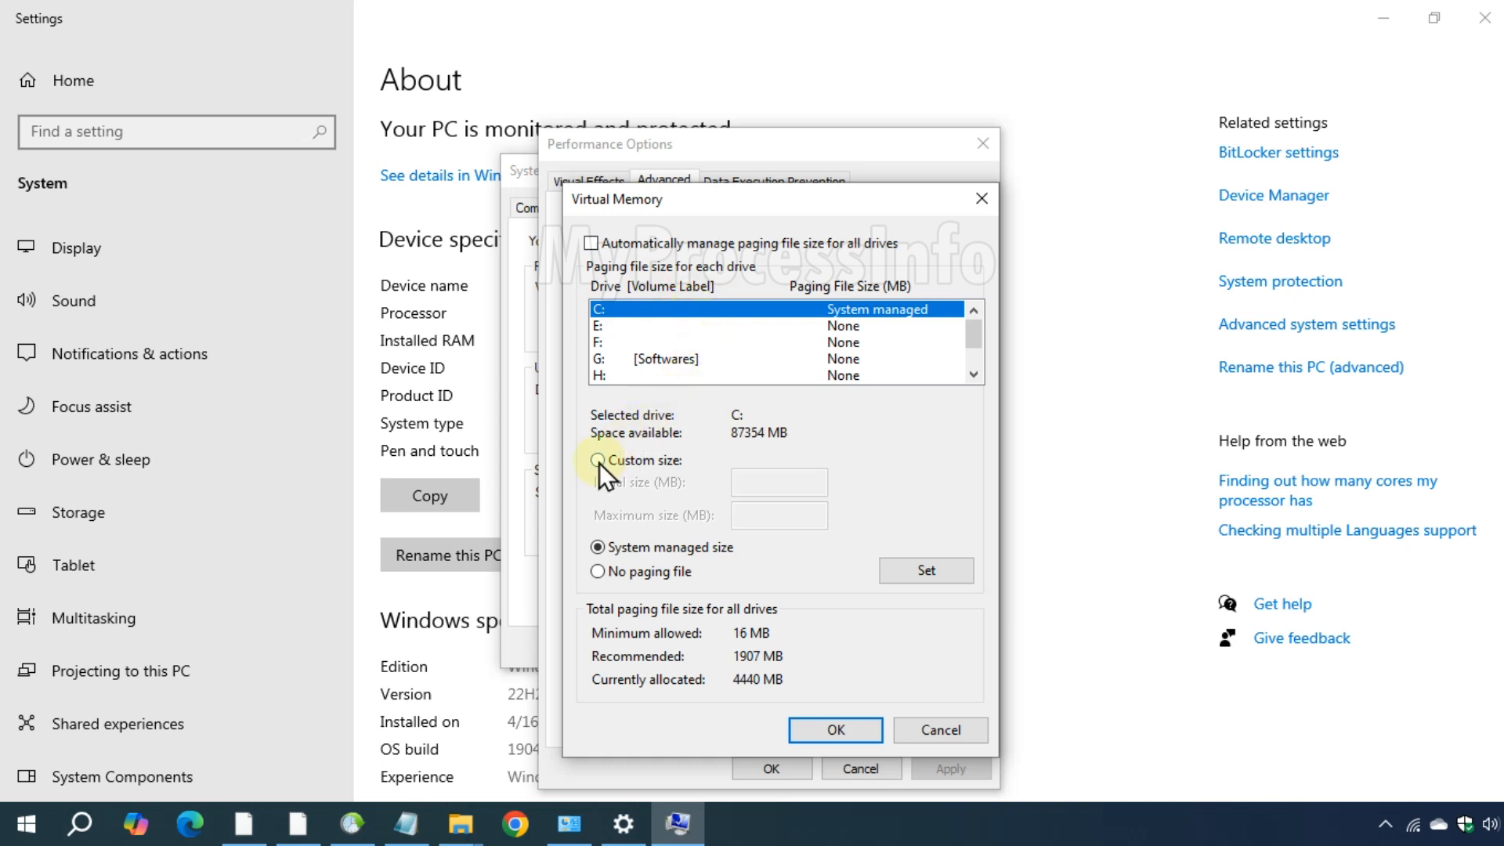
pyautogui.click(597, 461)
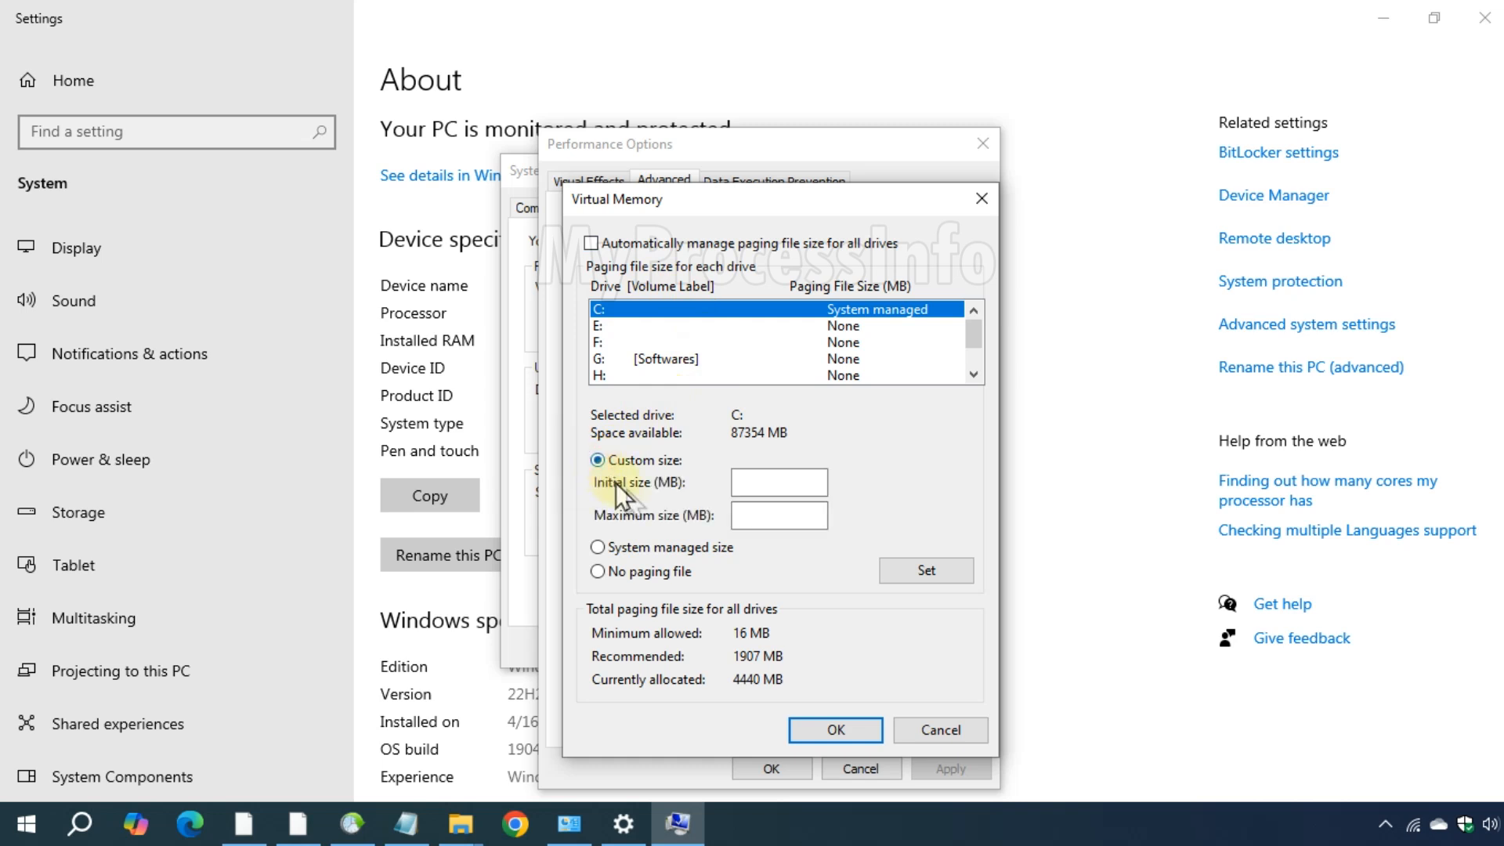
pyautogui.write('100')
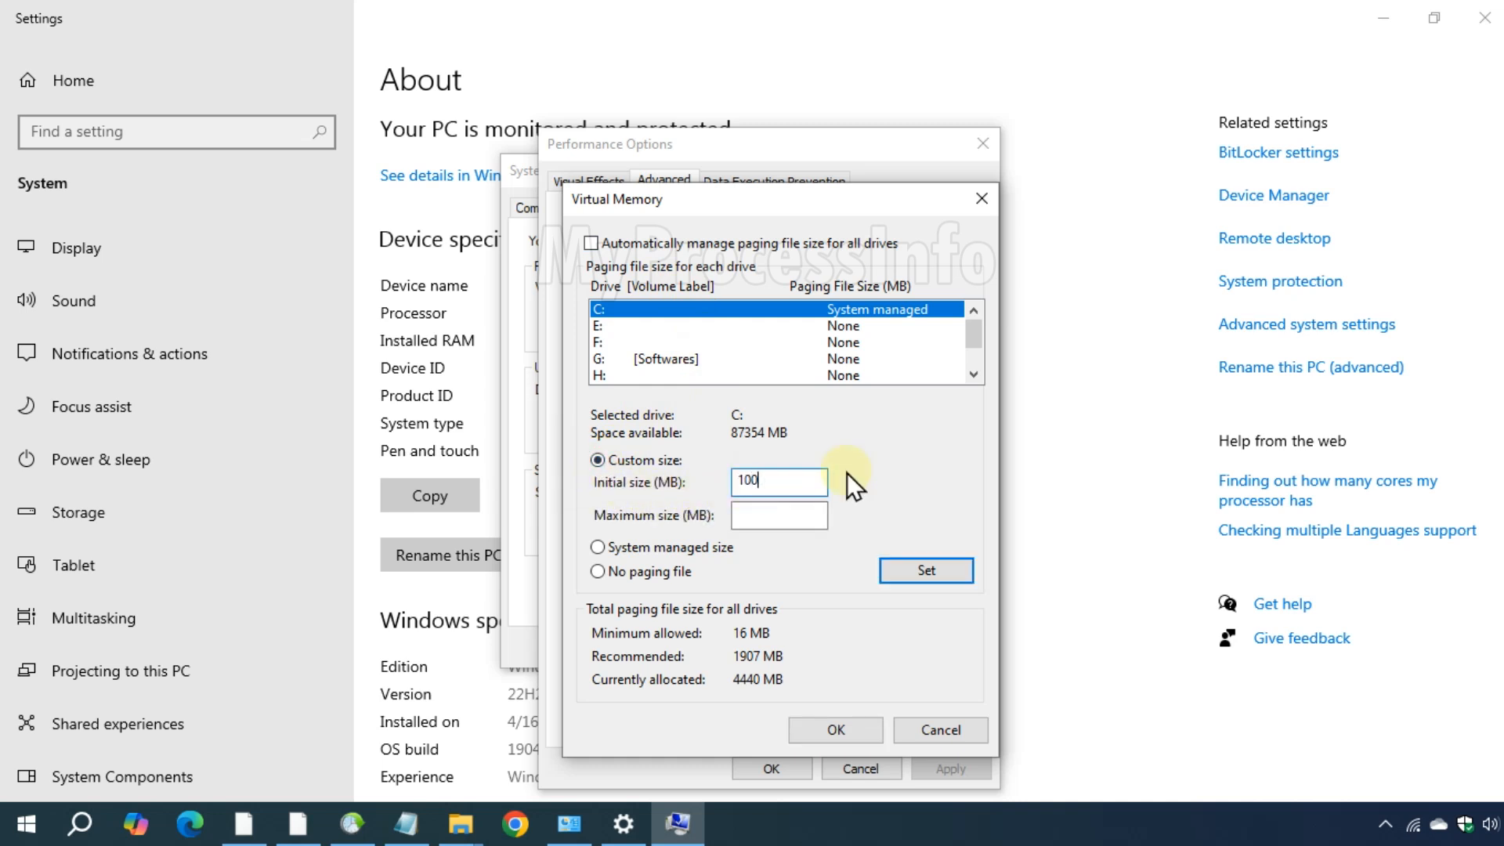
pyautogui.click(779, 515)
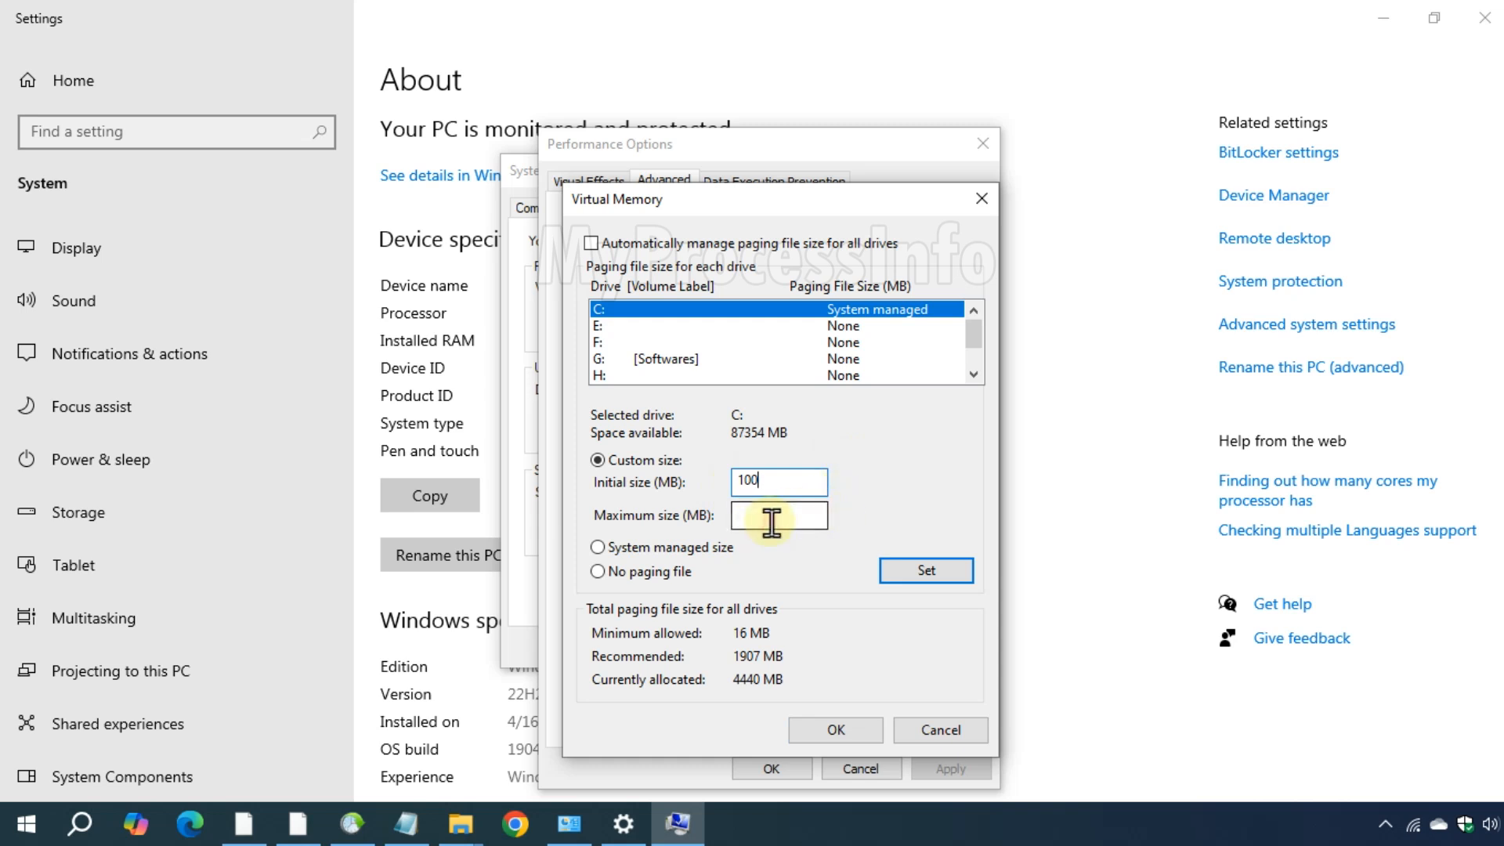
pyautogui.write('4')
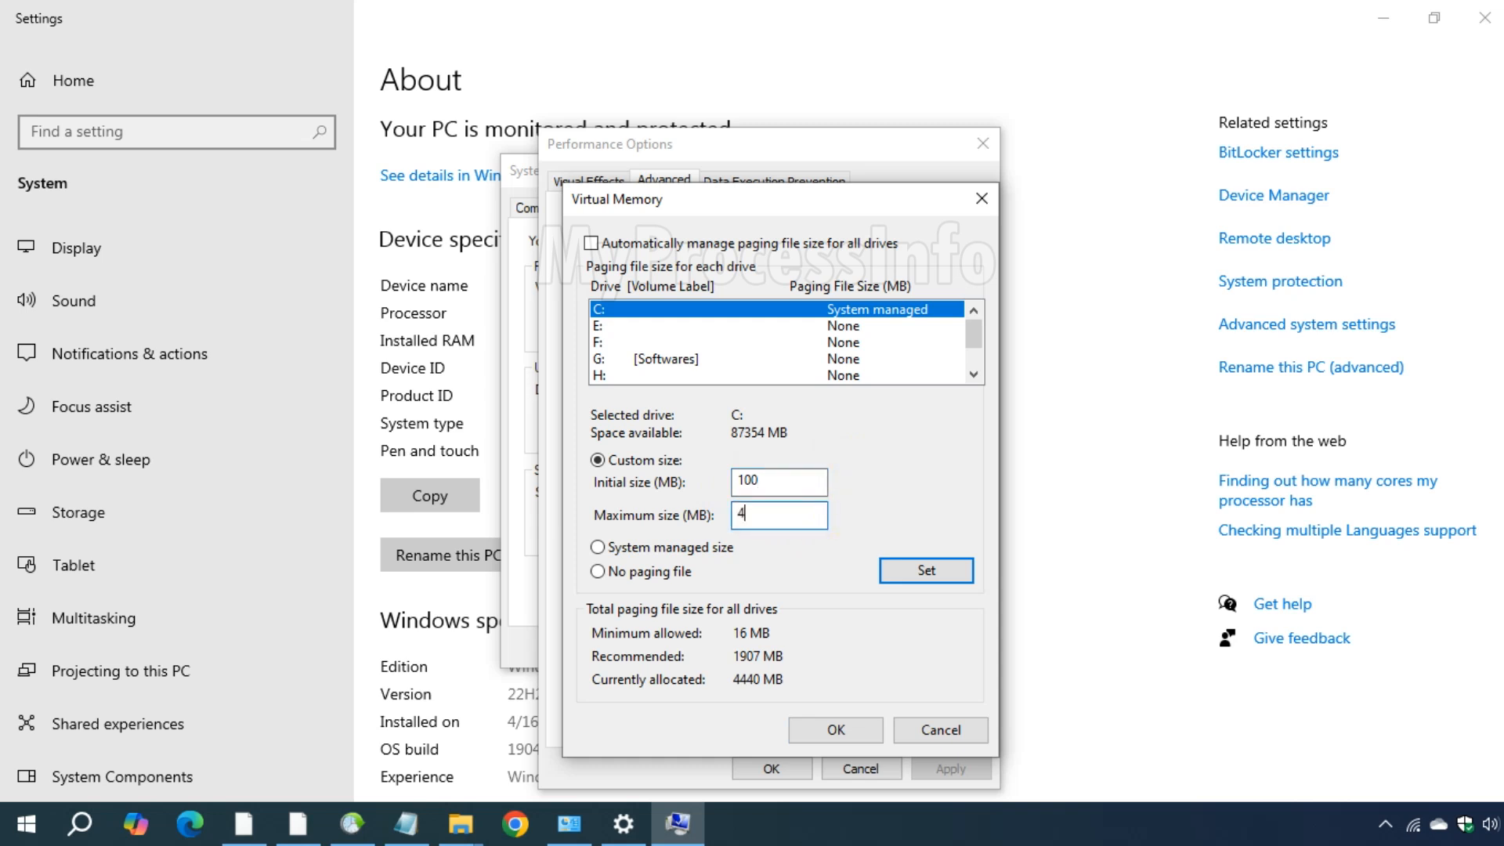
pyautogui.write('000')
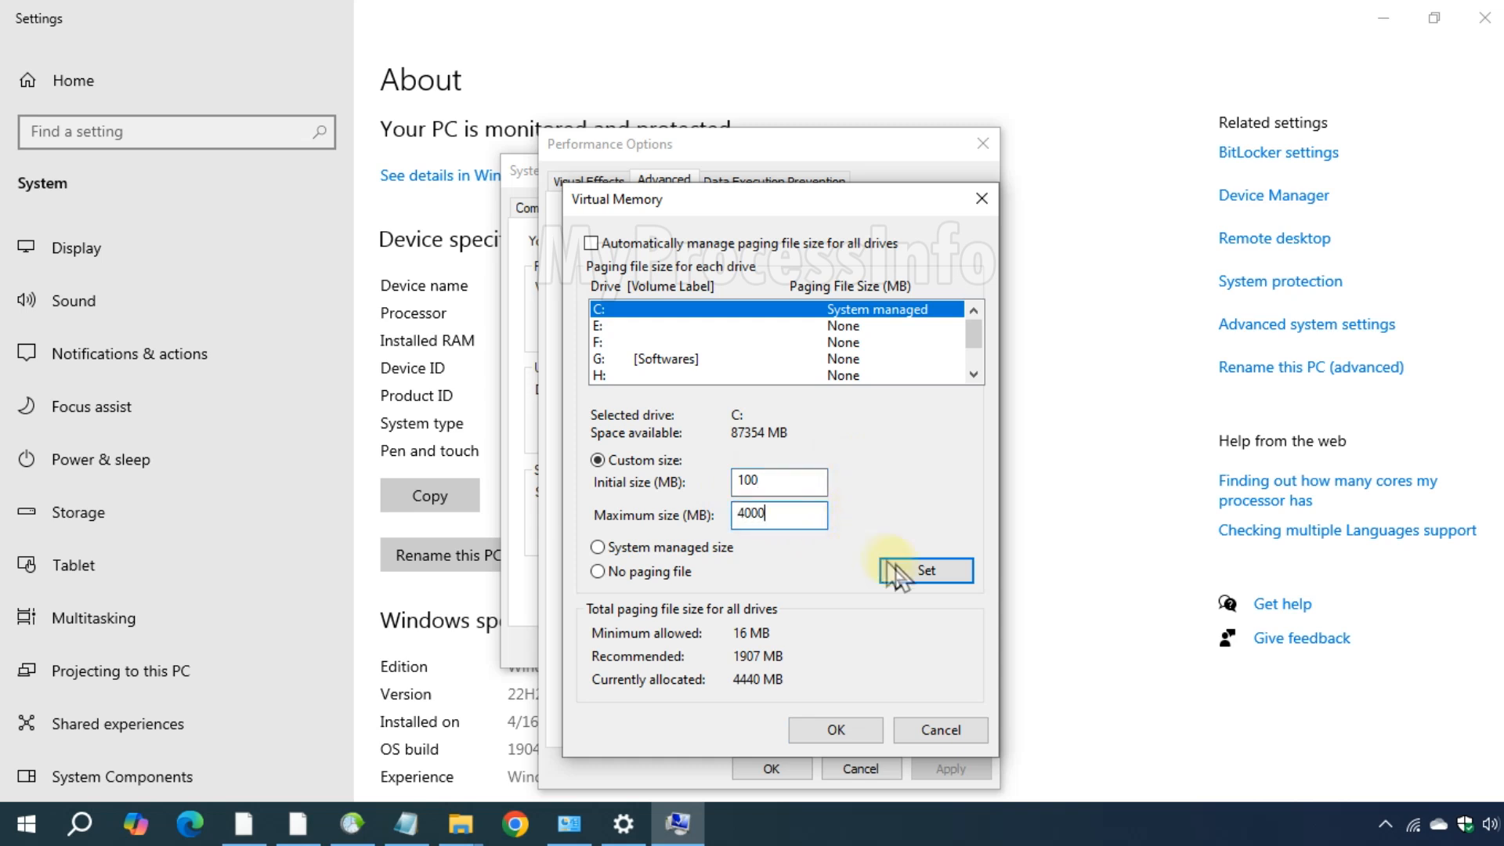
pyautogui.click(924, 570)
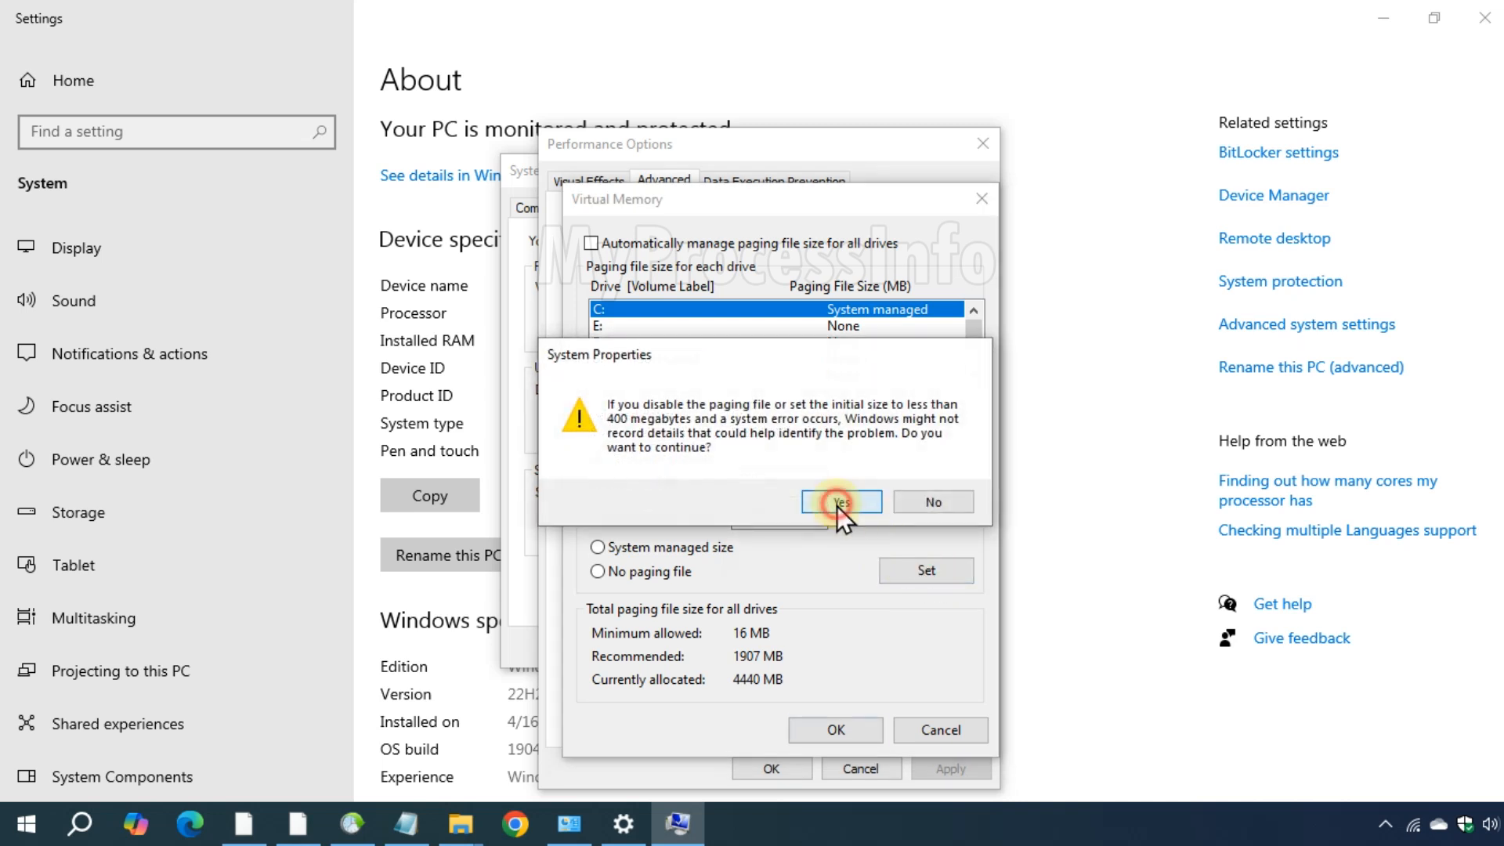
pyautogui.click(840, 500)
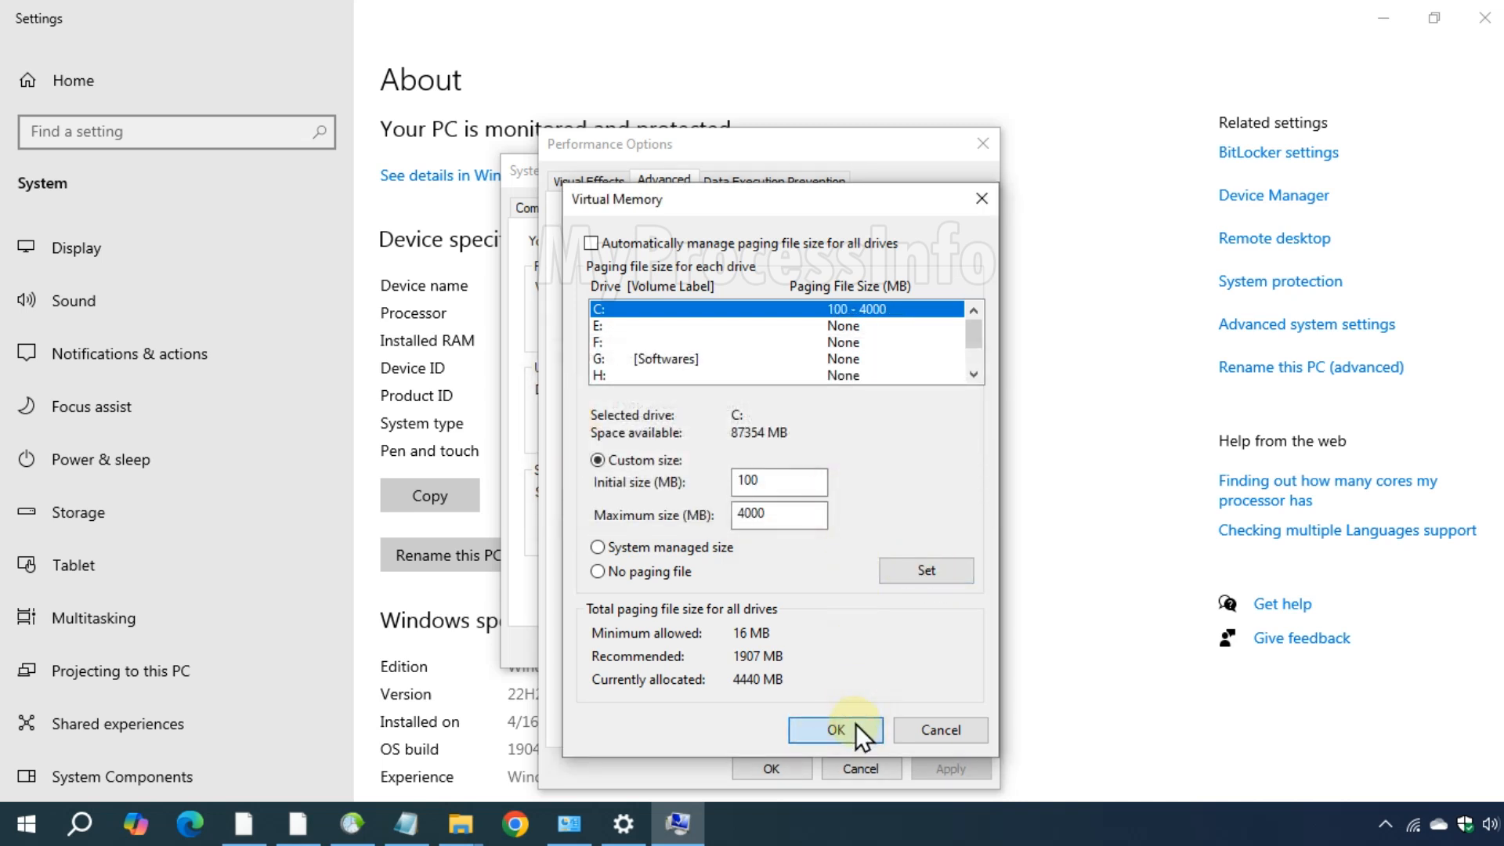
pyautogui.click(834, 730)
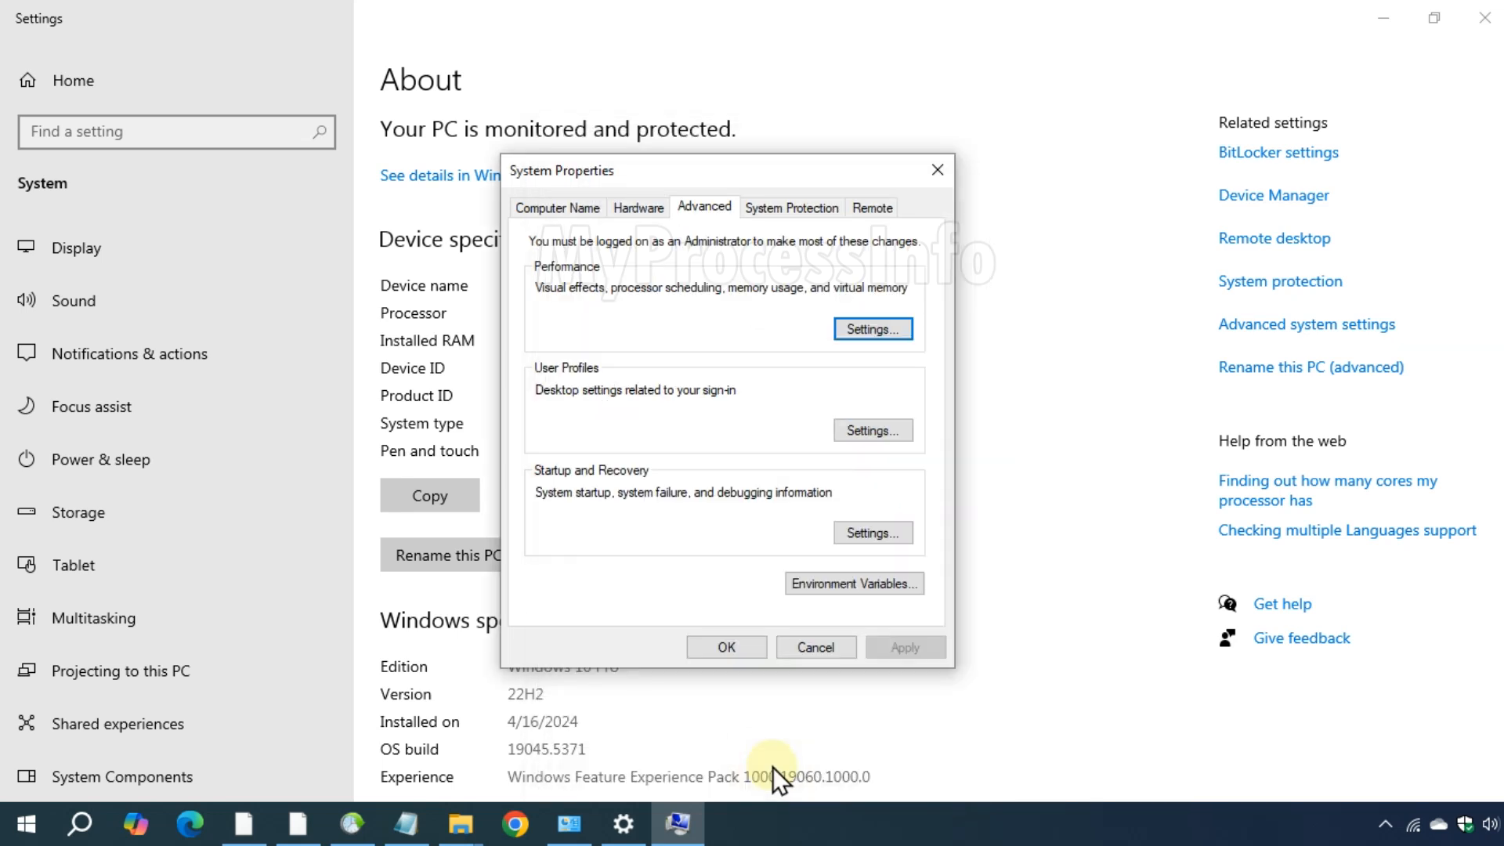
# Close System Properties with OK and restart the PC immediately
pyautogui.click(726, 646)
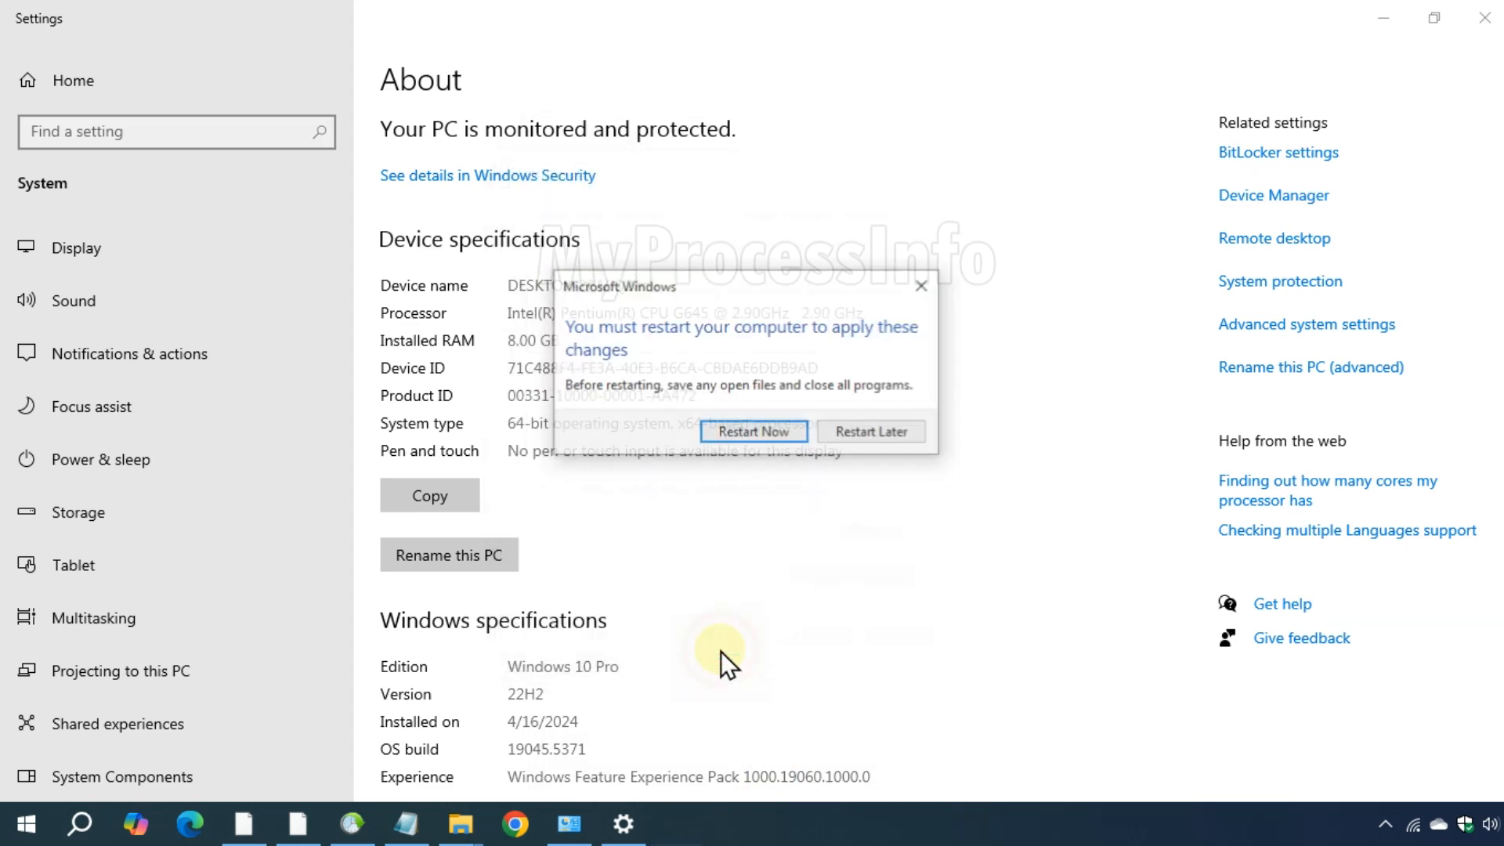
pyautogui.click(752, 431)
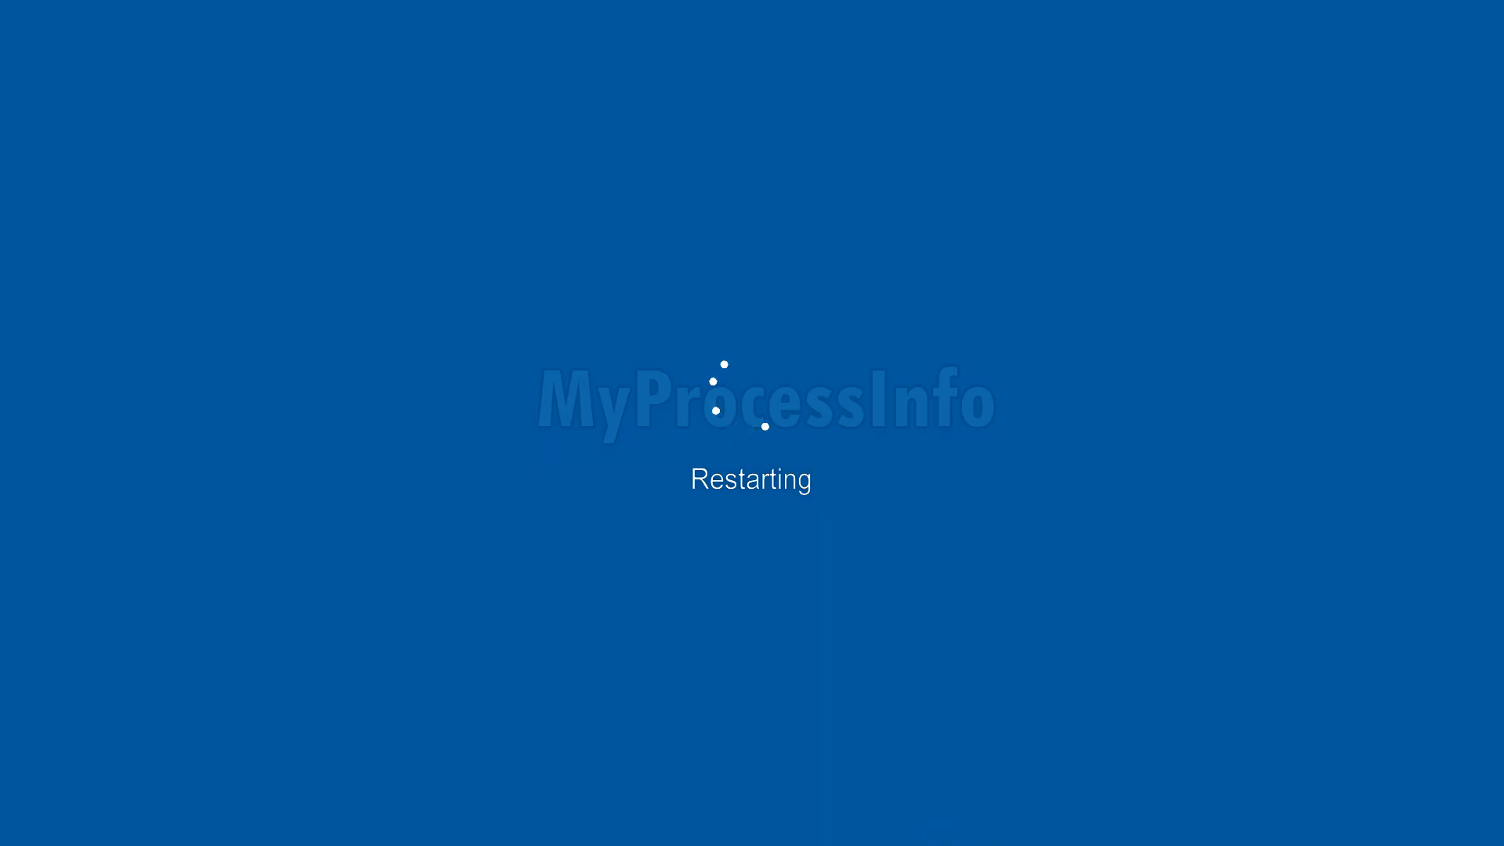